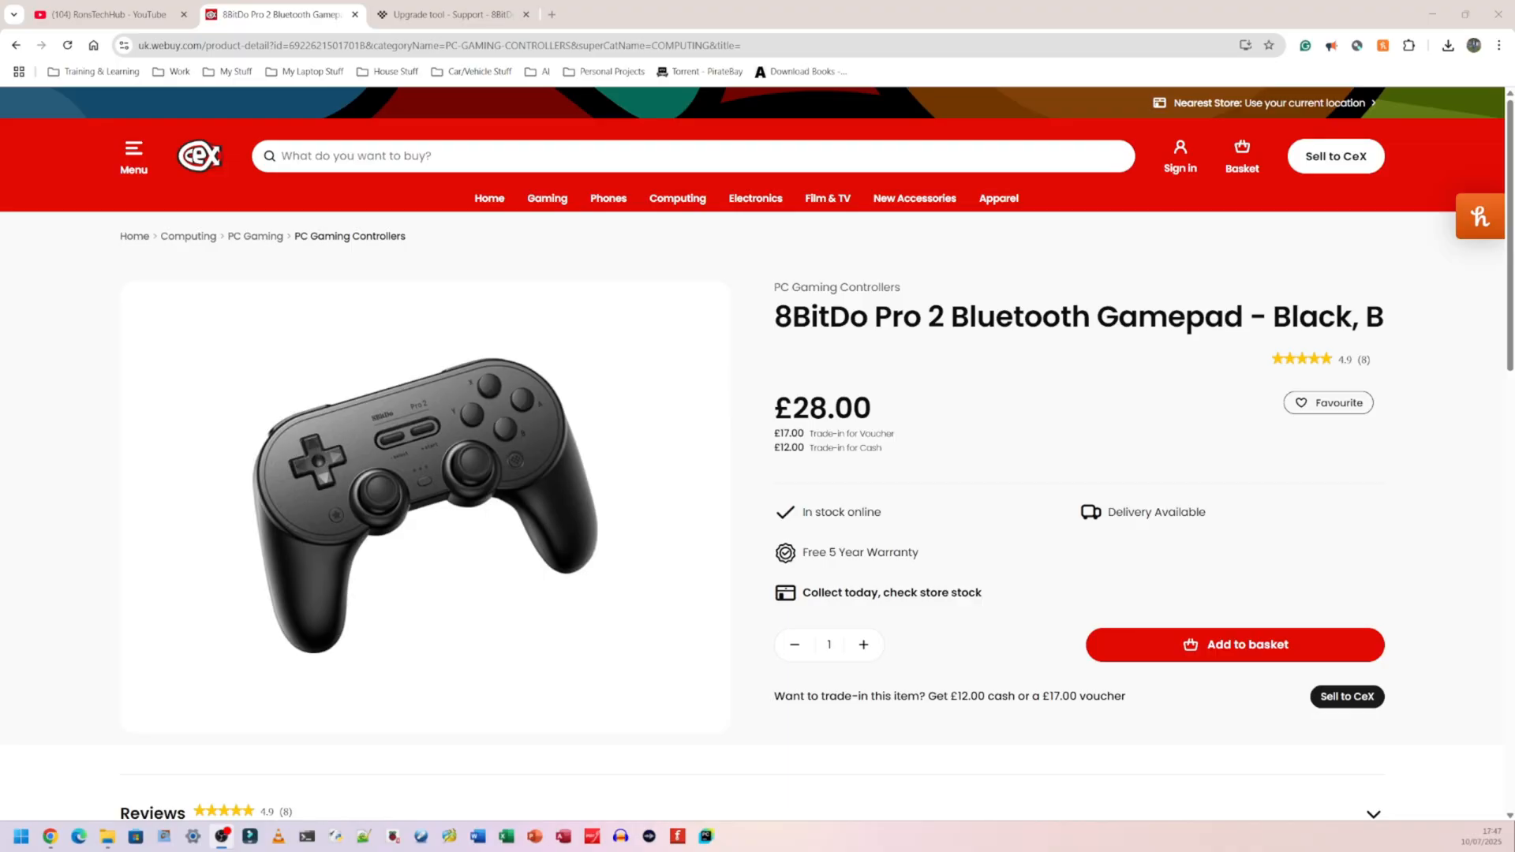
{"action": "mouse_move", "coordinate": [777, 379]}
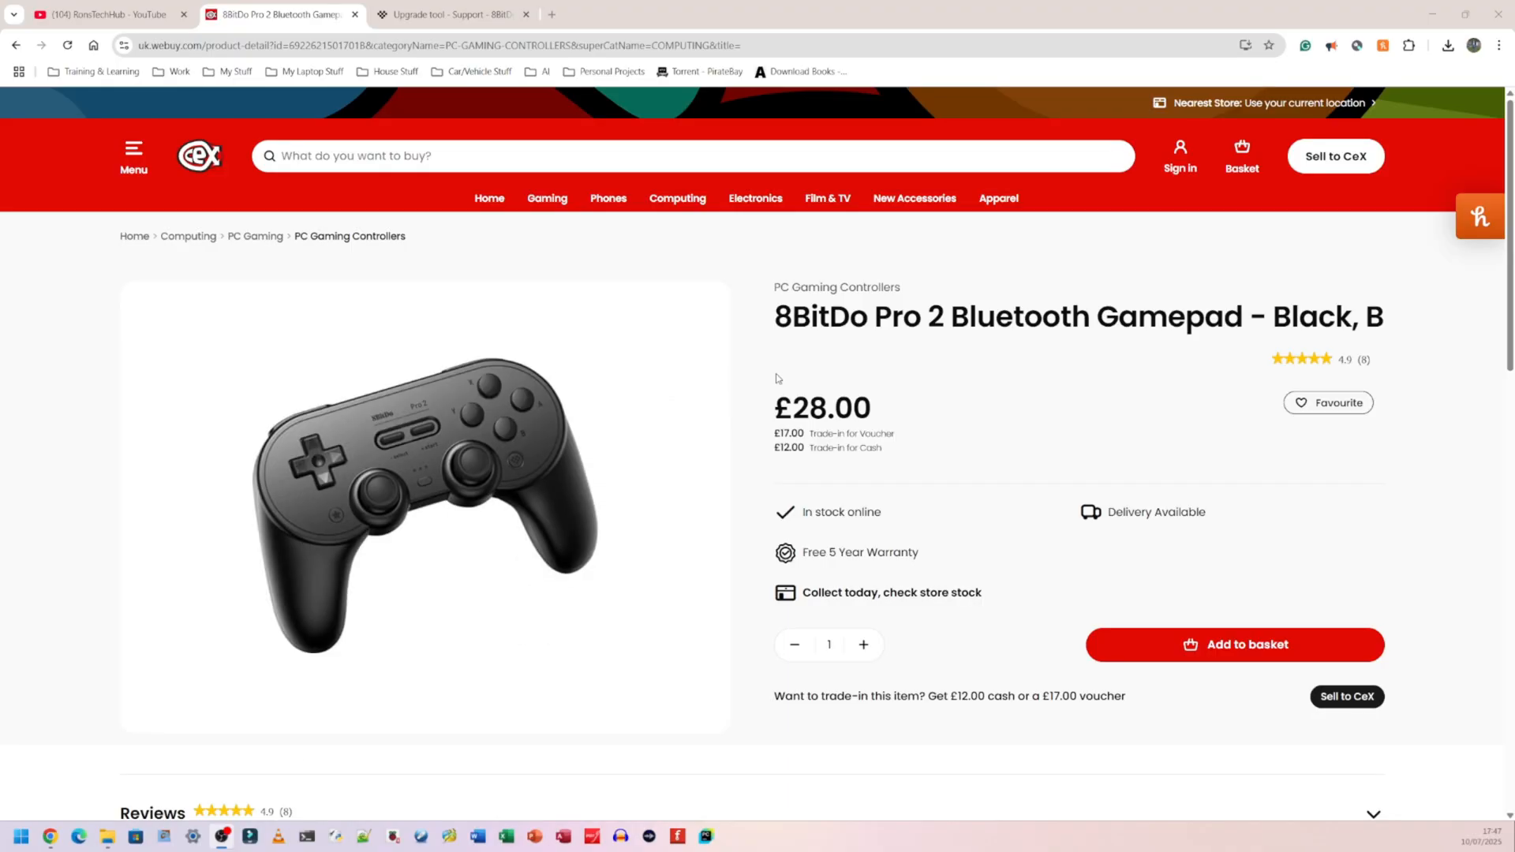
Highlight '8BitDo Pro 2 Bluetooth Gamepad' in the CeX product page title
{"action": "double_click", "coordinate": [840, 315]}
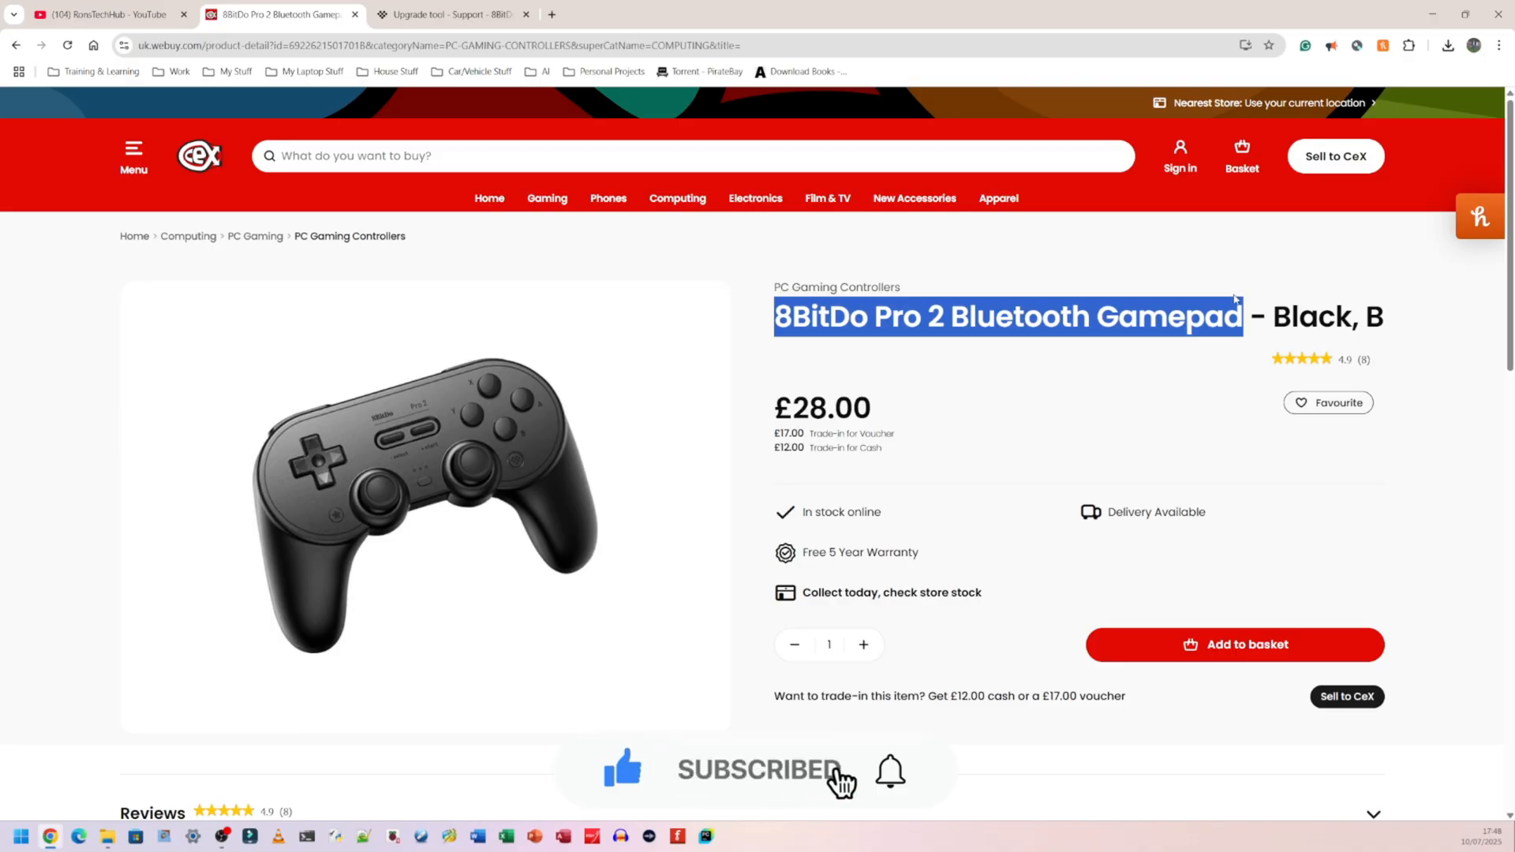
Switch to the tab with Google results for '8bitdo upgrade tool'
{"action": "left_click", "coordinate": [455, 13]}
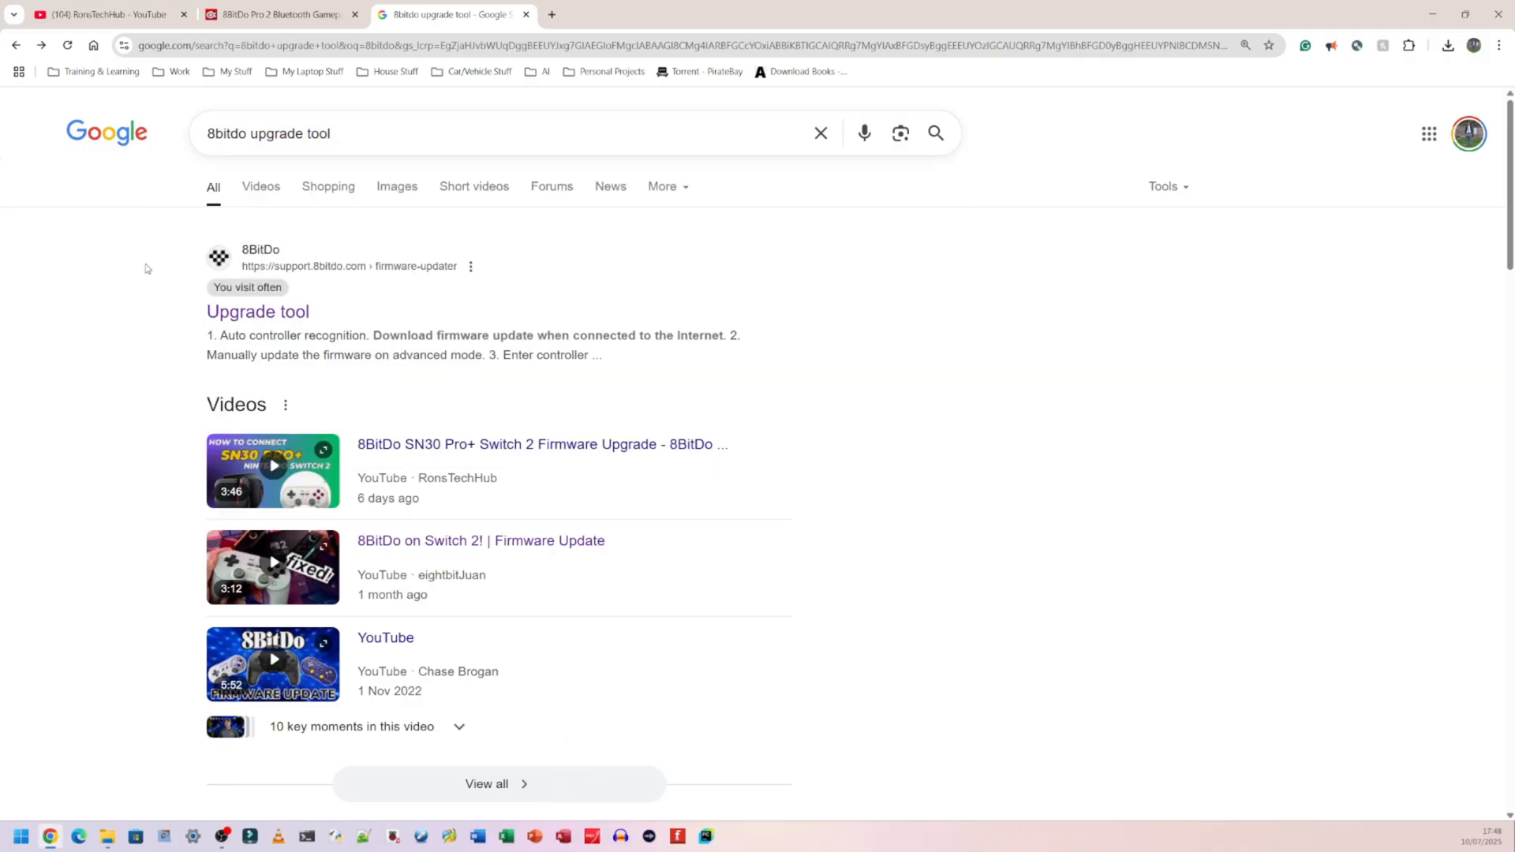
{"action": "mouse_move", "coordinate": [286, 336]}
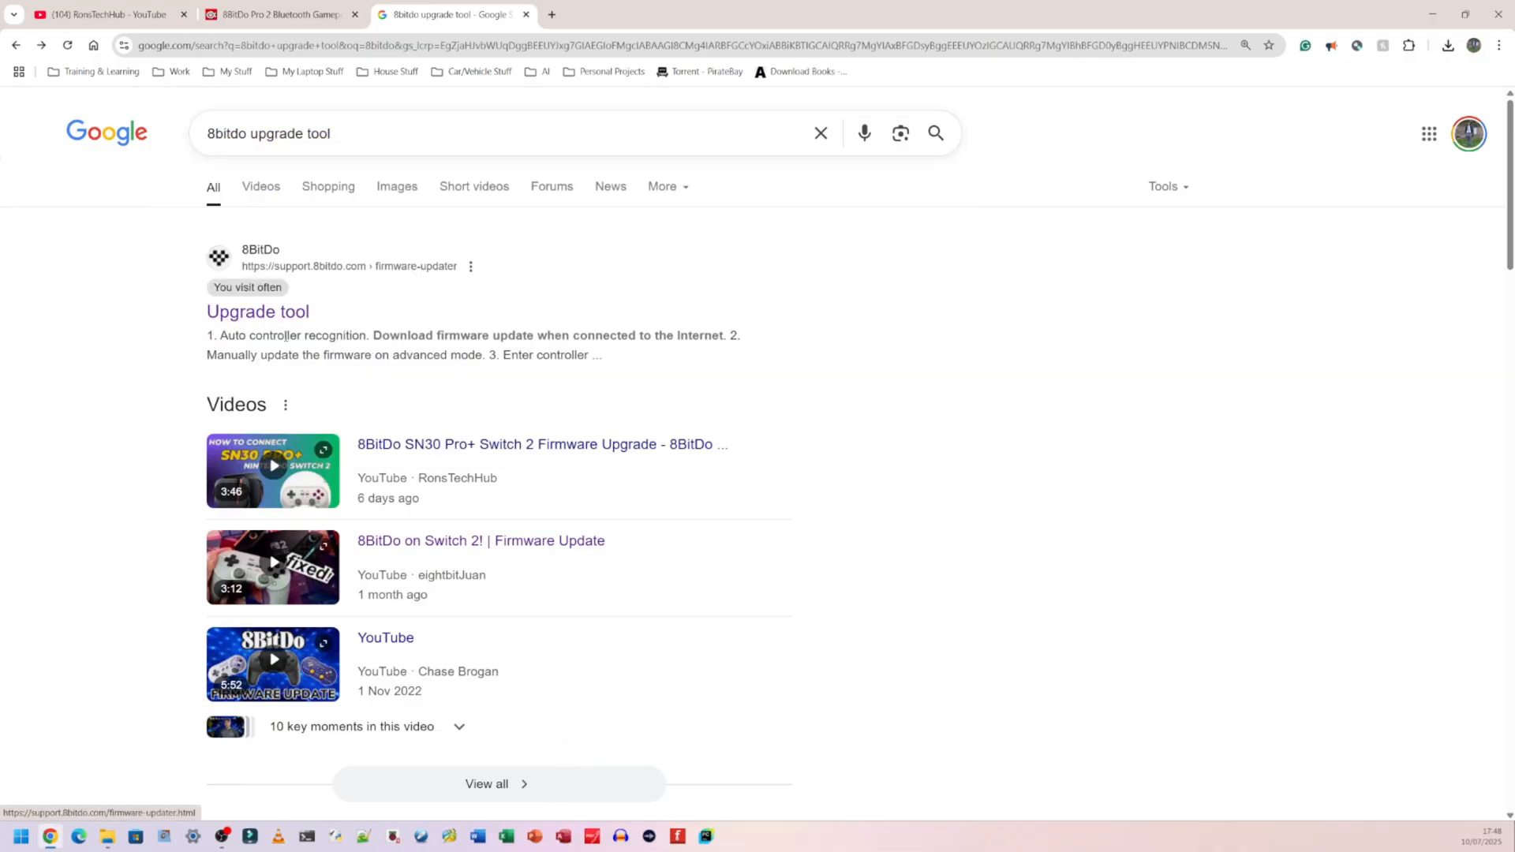
Open 8BitDo's 'Upgrade tool' support page from the search results
{"action": "left_click", "coordinate": [257, 311]}
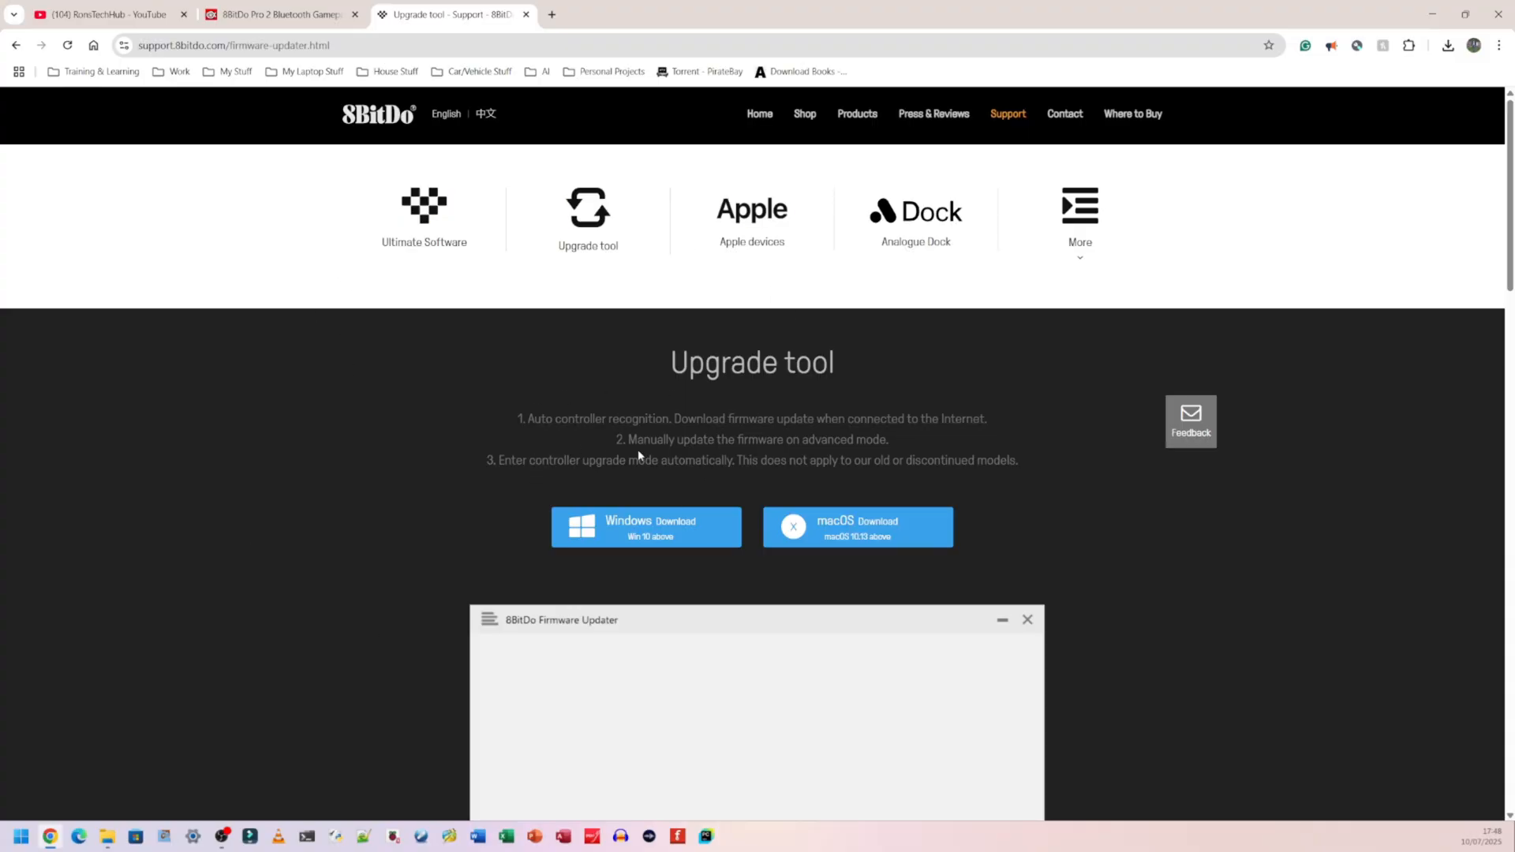
{"action": "mouse_move", "coordinate": [647, 533]}
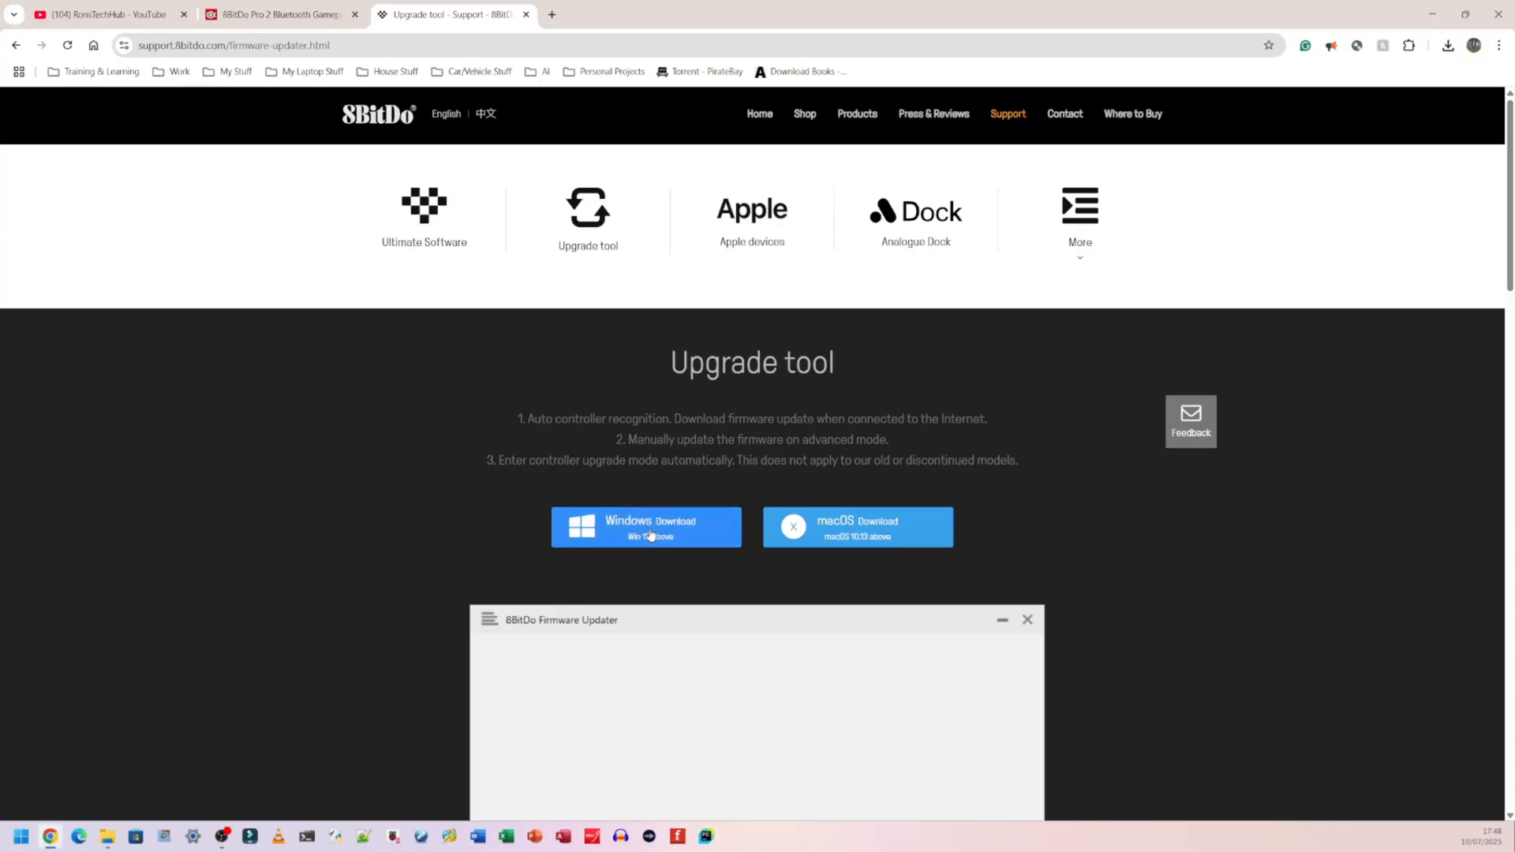
{"action": "mouse_move", "coordinate": [920, 510]}
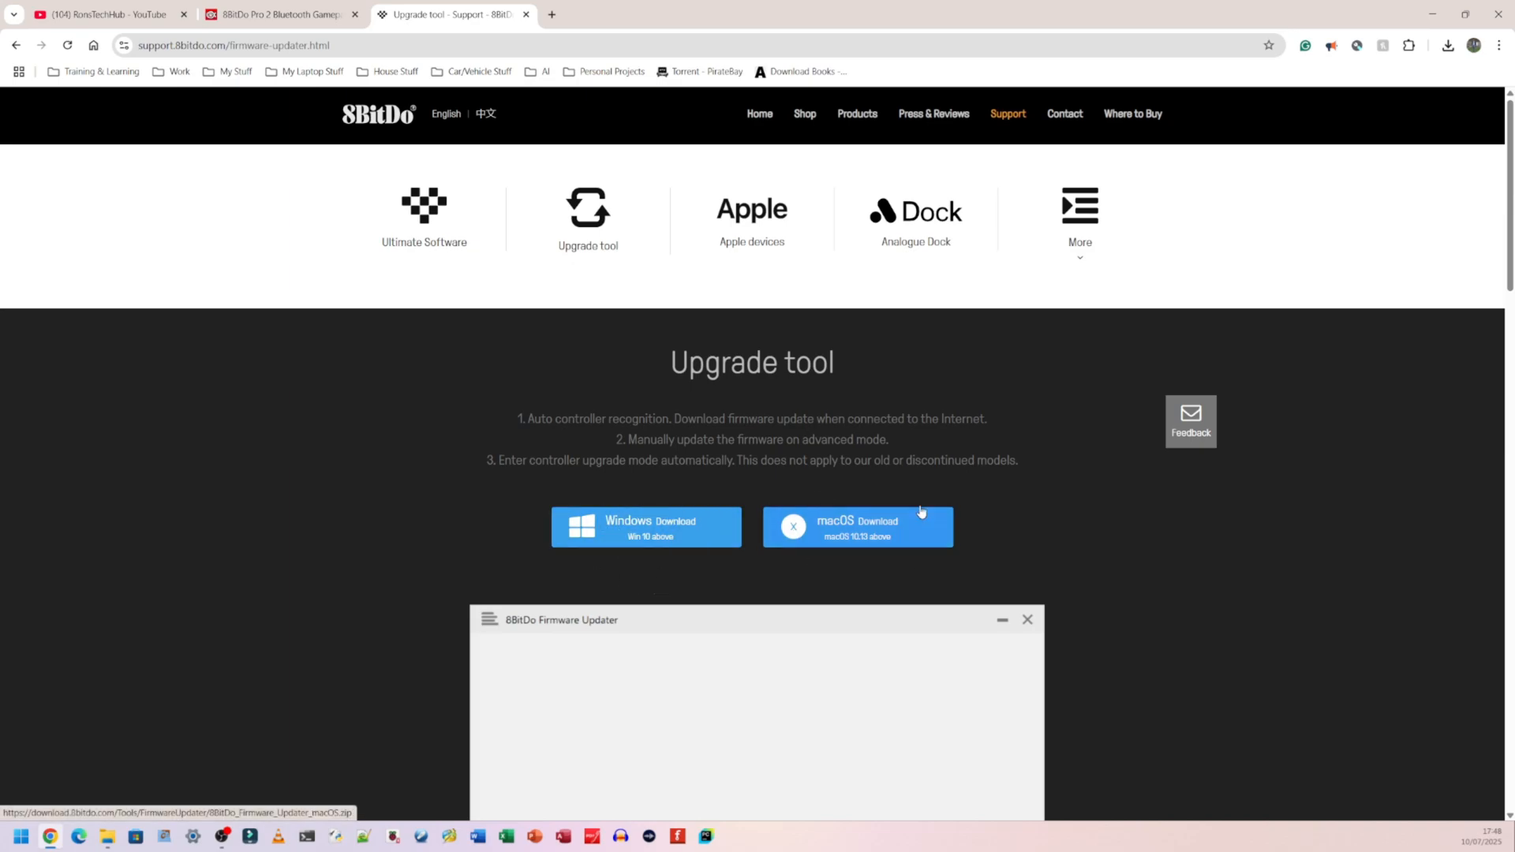
{"action": "mouse_move", "coordinate": [615, 533]}
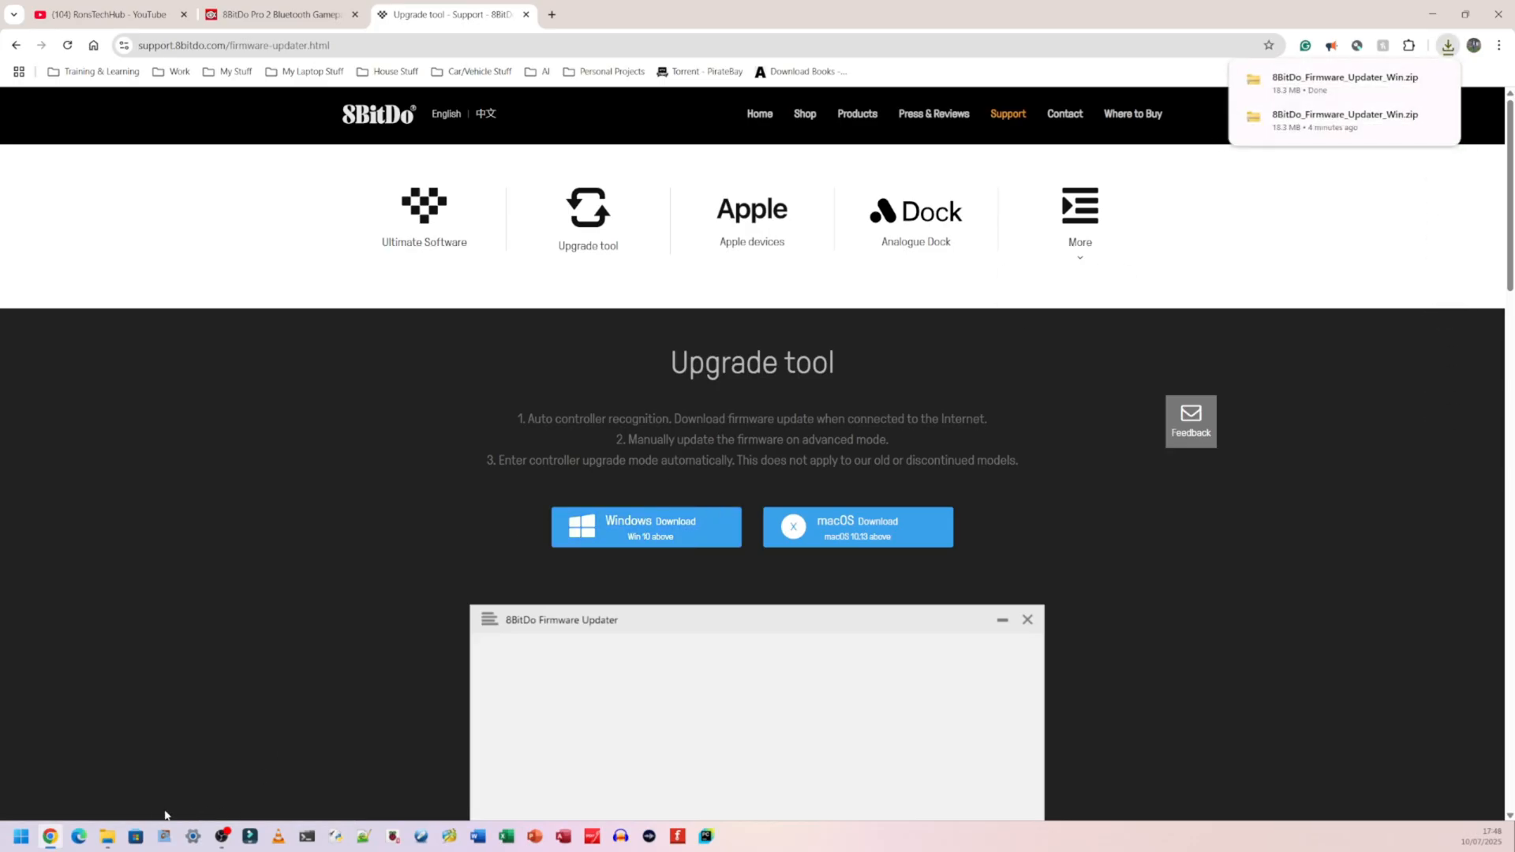
{"action": "mouse_move", "coordinate": [66, 795]}
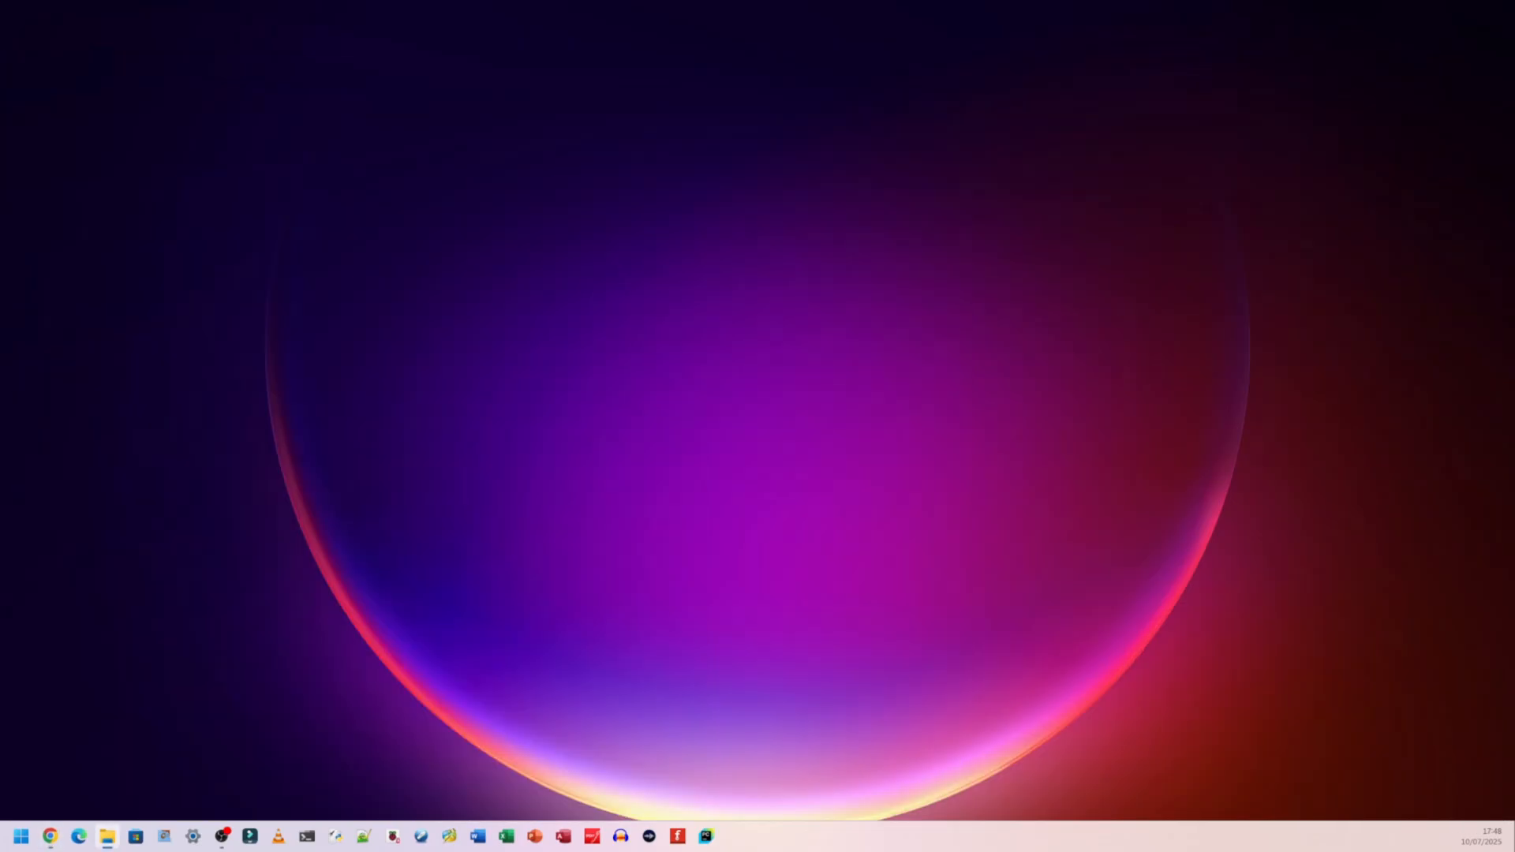
Extract 8BitDo_Firmware_Updater_Win.zip from Downloads into its own folder
{"action": "left_click", "coordinate": [106, 836]}
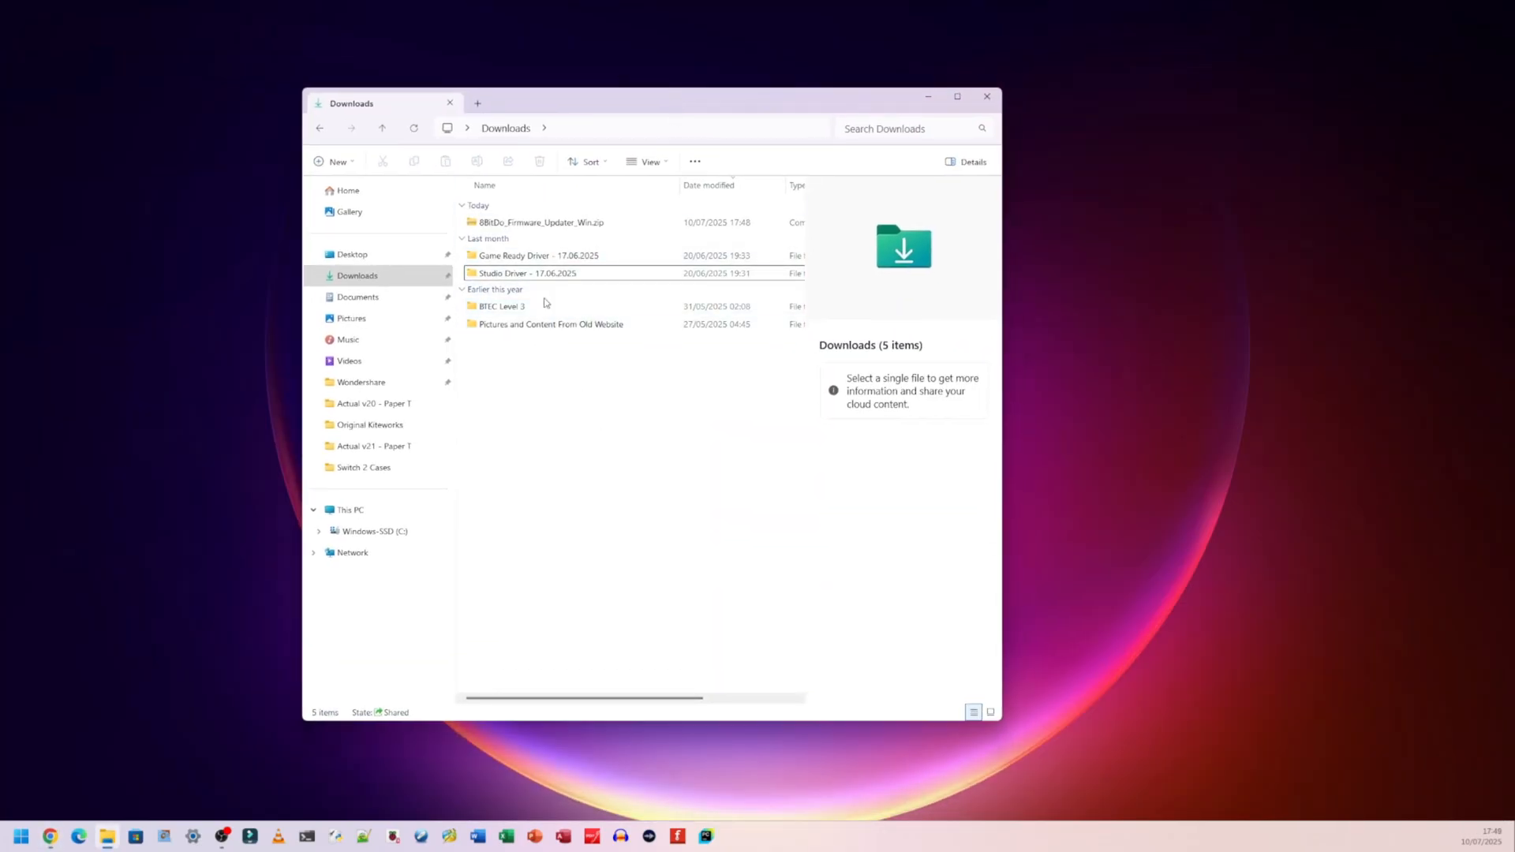
{"action": "left_click", "coordinate": [541, 223]}
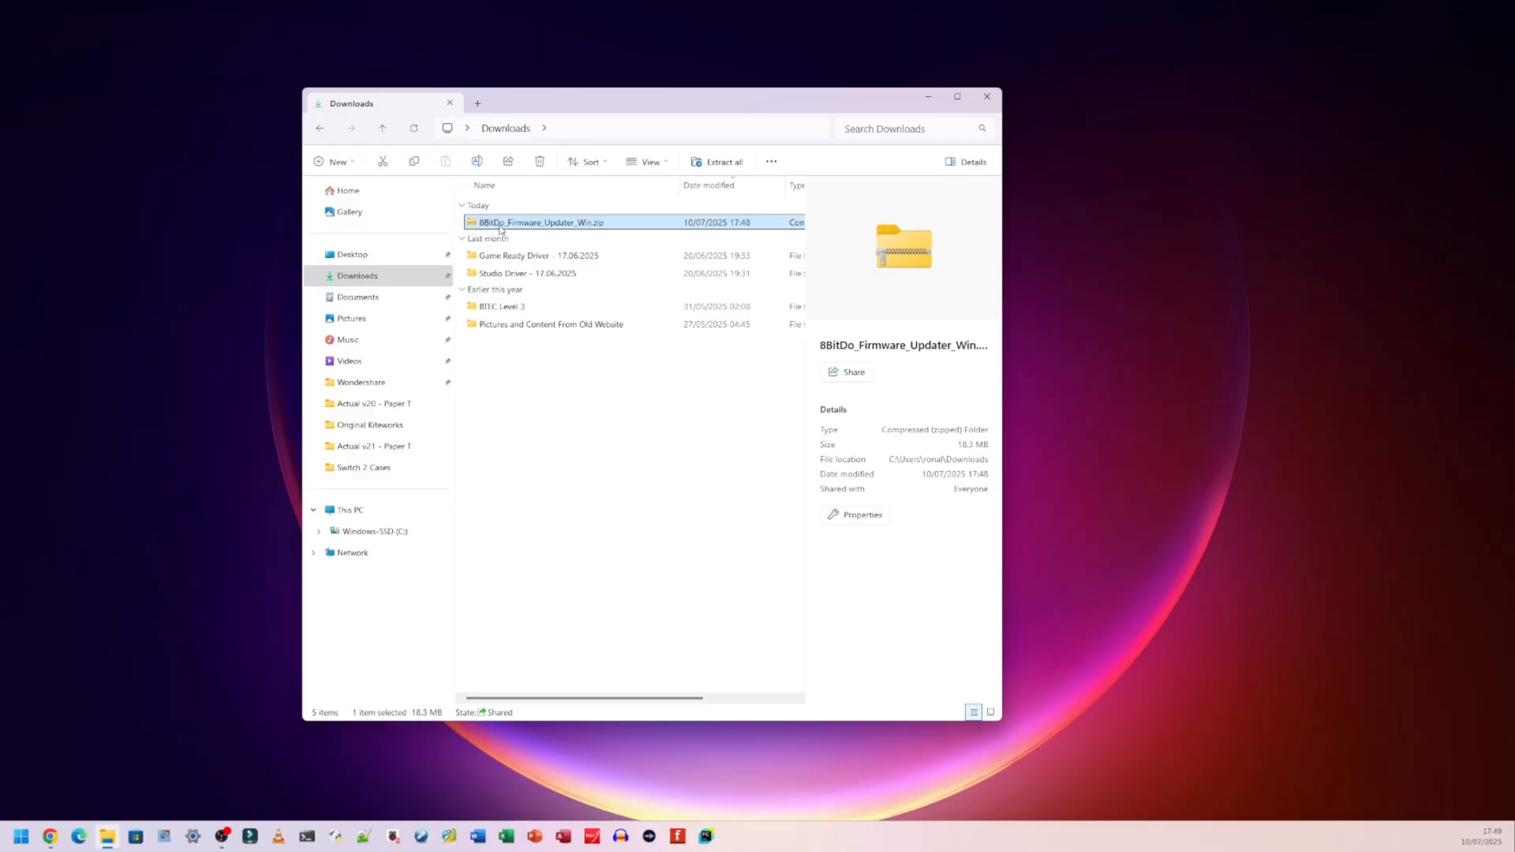
{"action": "mouse_move", "coordinate": [584, 234]}
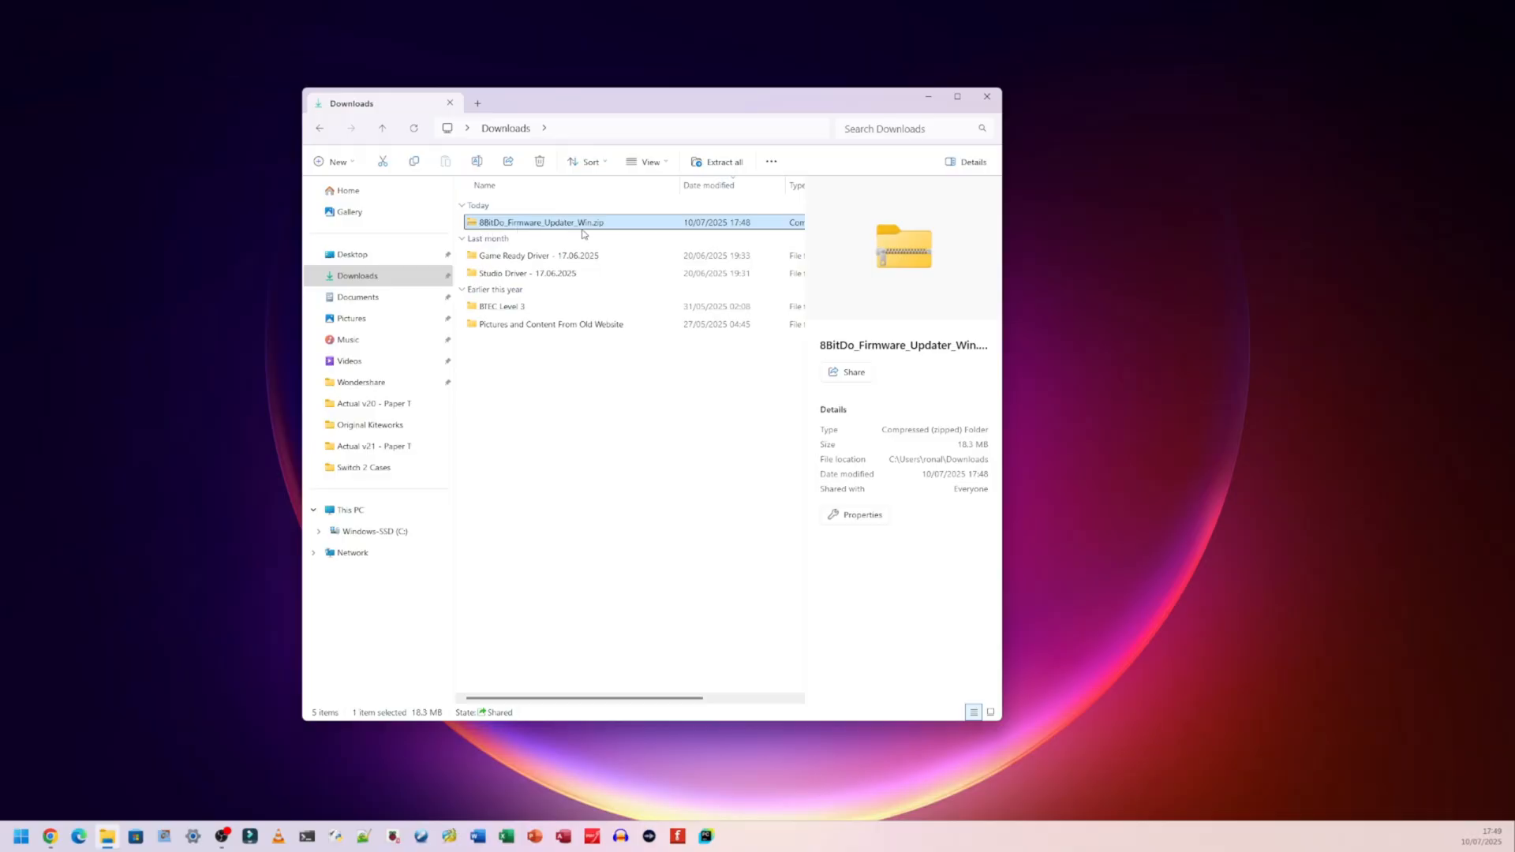
{"action": "mouse_move", "coordinate": [596, 233]}
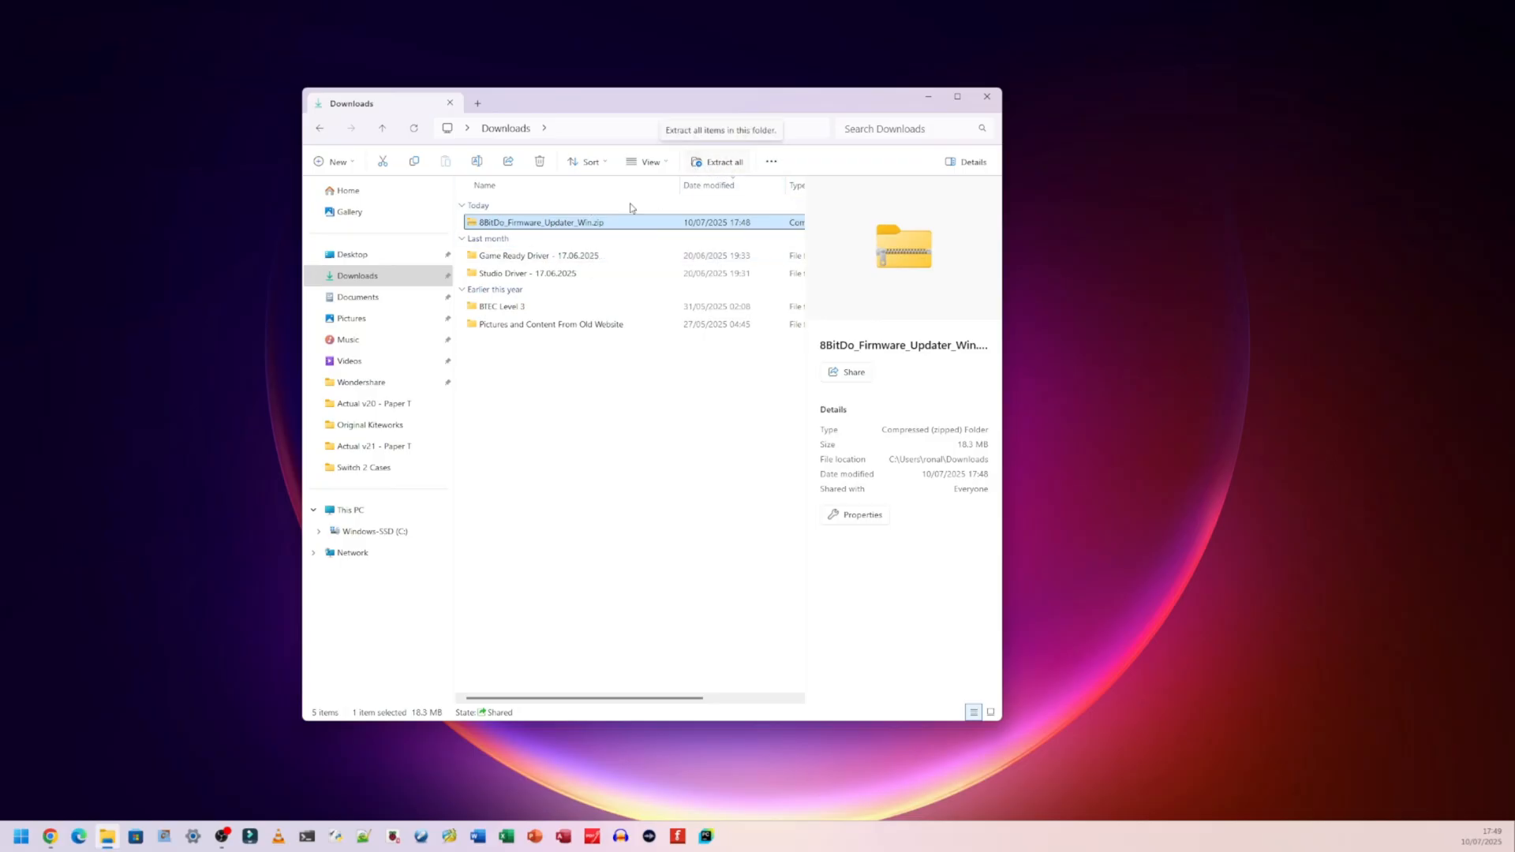
{"action": "right_click", "coordinate": [541, 223]}
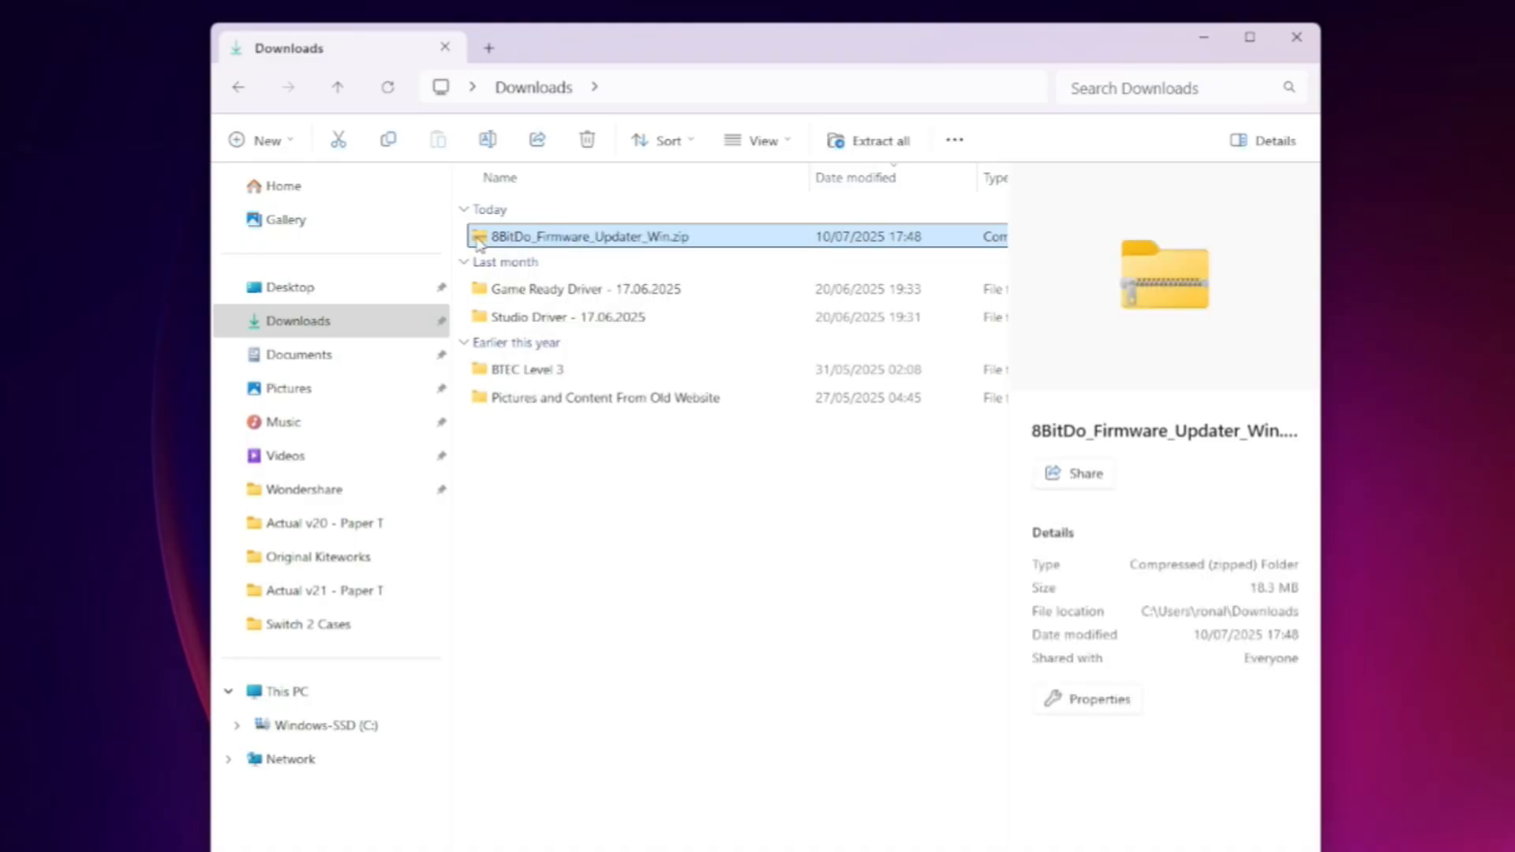
{"action": "mouse_move", "coordinate": [563, 237]}
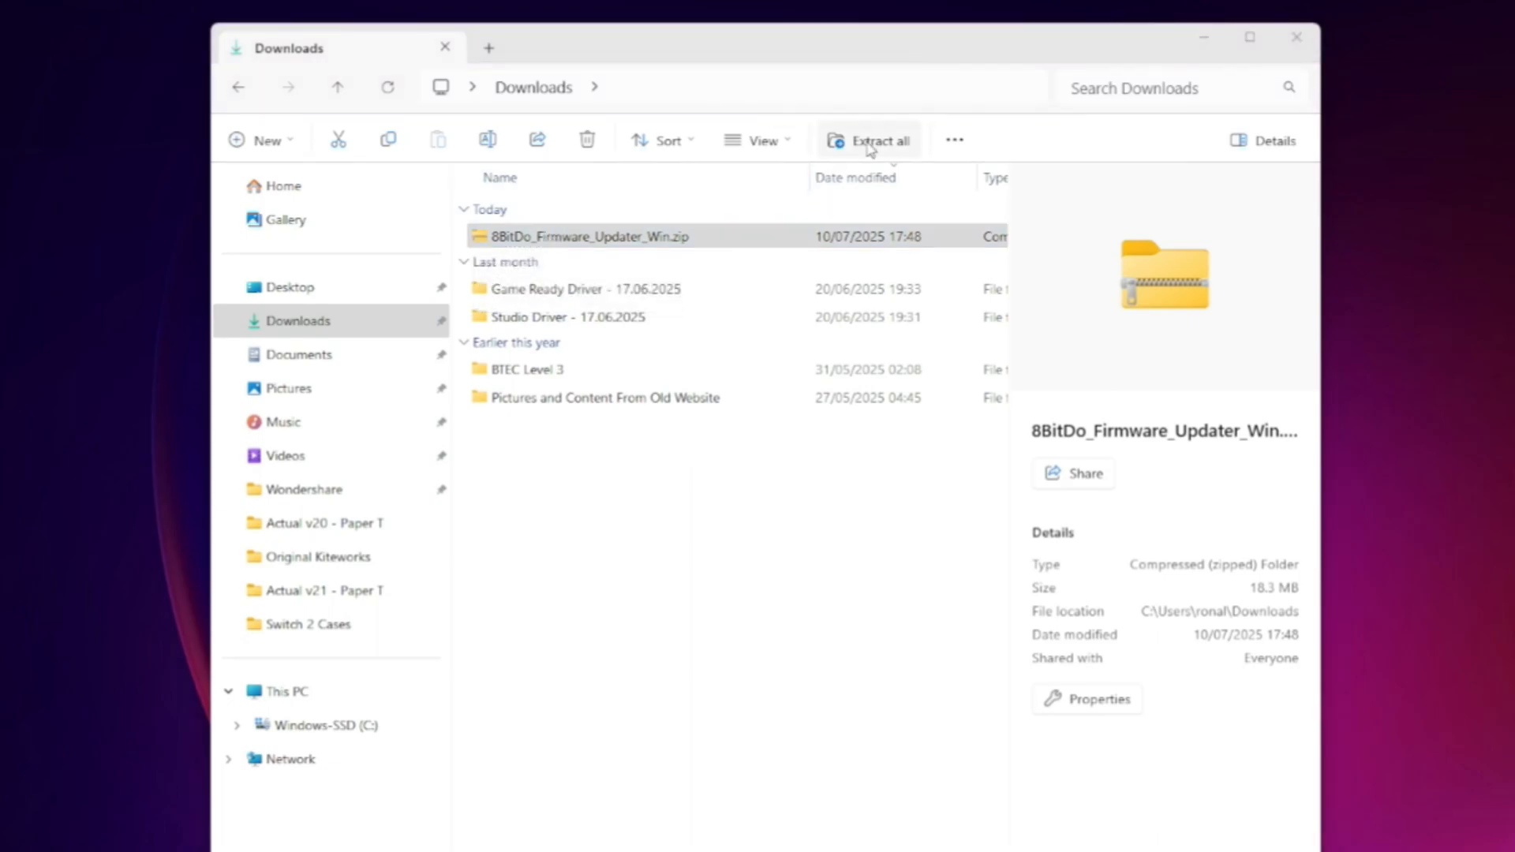
{"action": "left_click", "coordinate": [867, 140]}
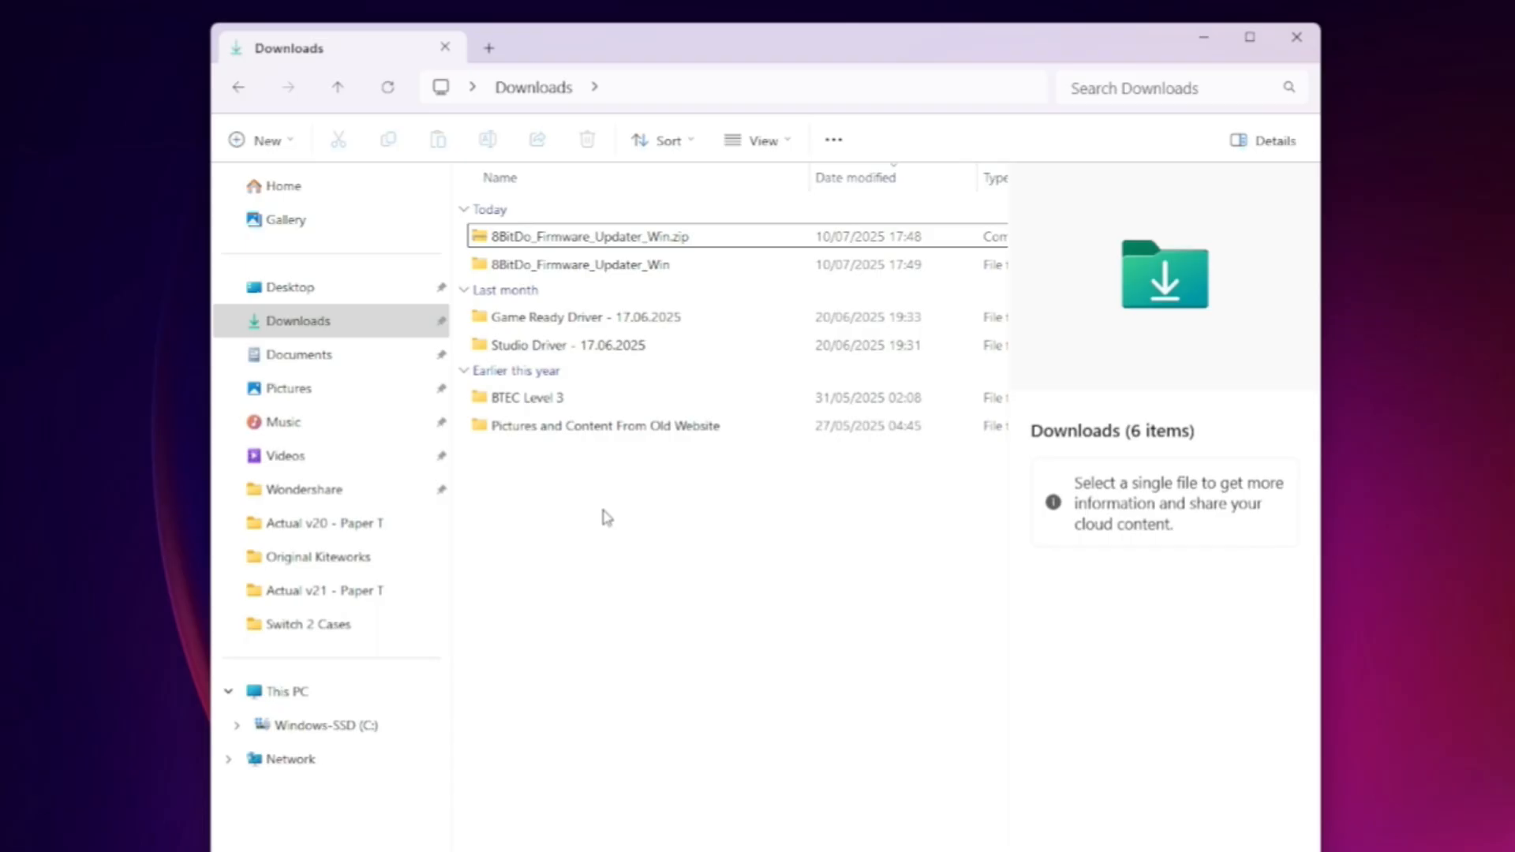
{"action": "mouse_move", "coordinate": [602, 284]}
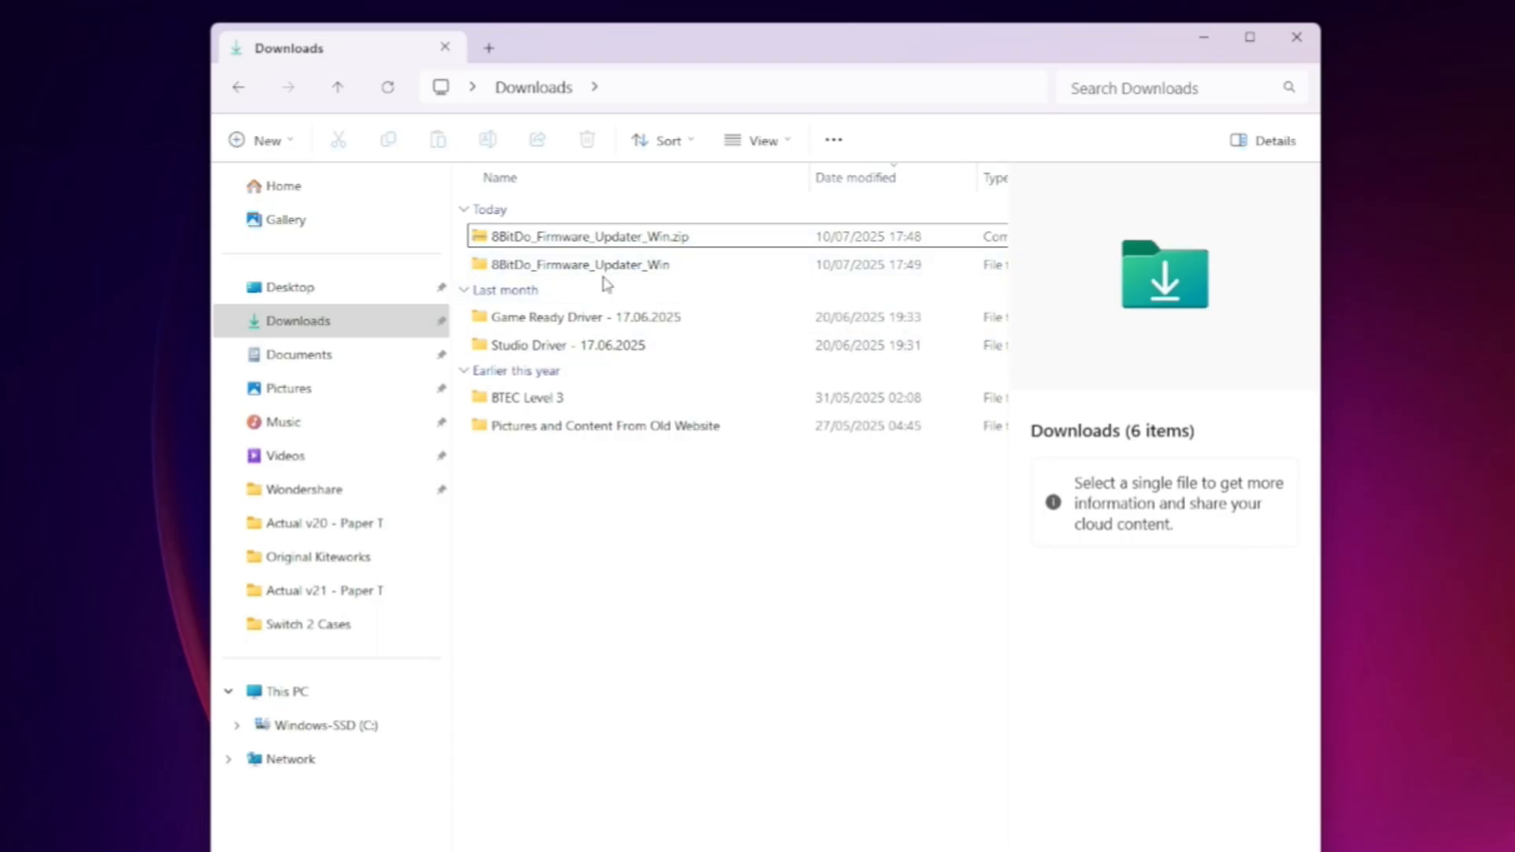
Launch '8BitDo Firmware Updater.exe' from the extracted 8BitDoFirmwareUpdater_V2.50 folder
{"action": "double_click", "coordinate": [580, 264]}
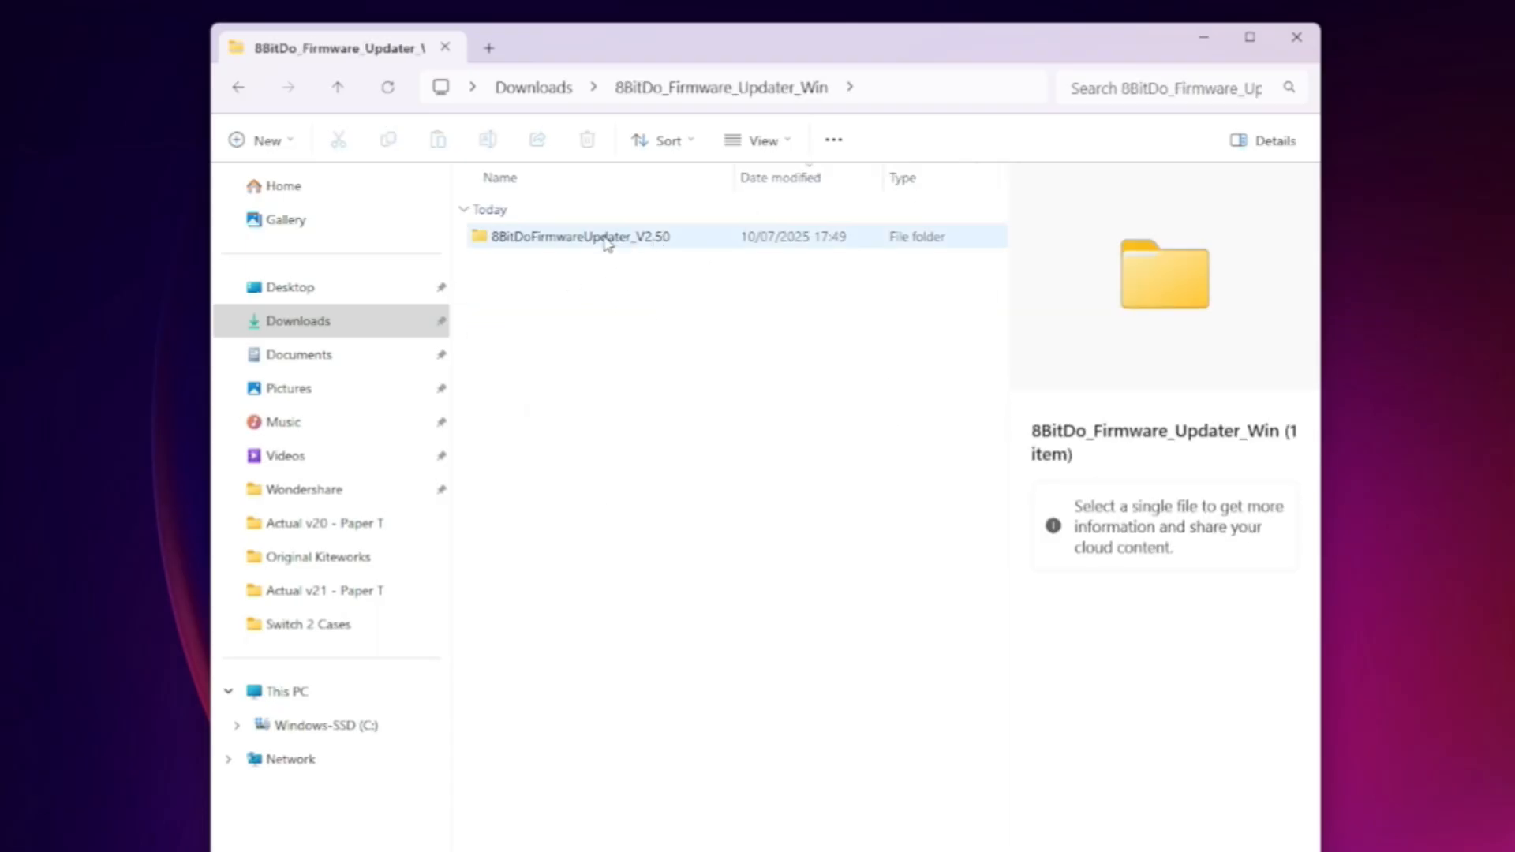
{"action": "double_click", "coordinate": [580, 236]}
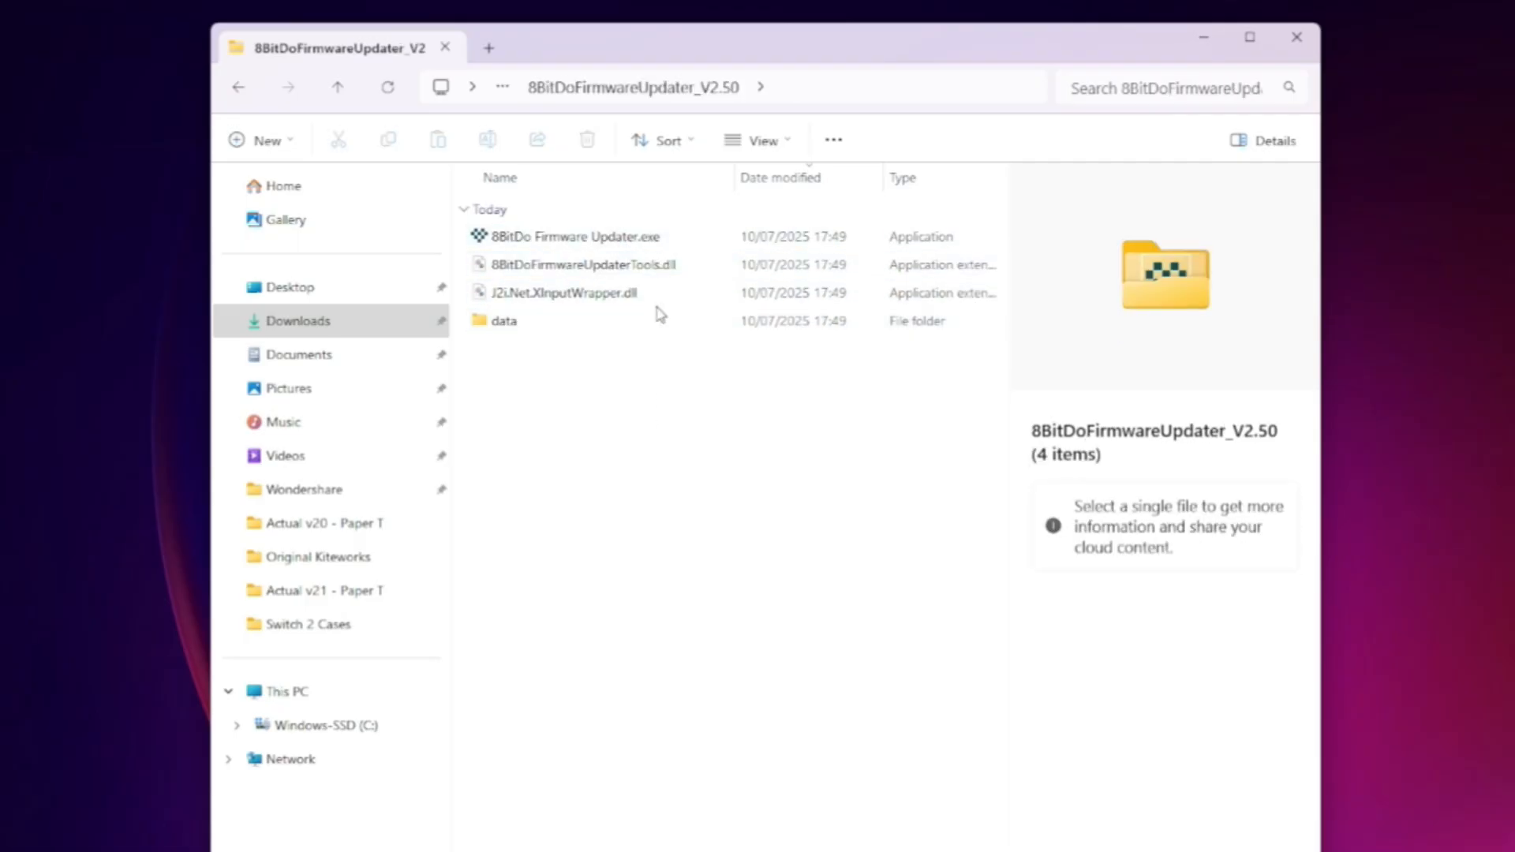
{"action": "left_click", "coordinate": [576, 236]}
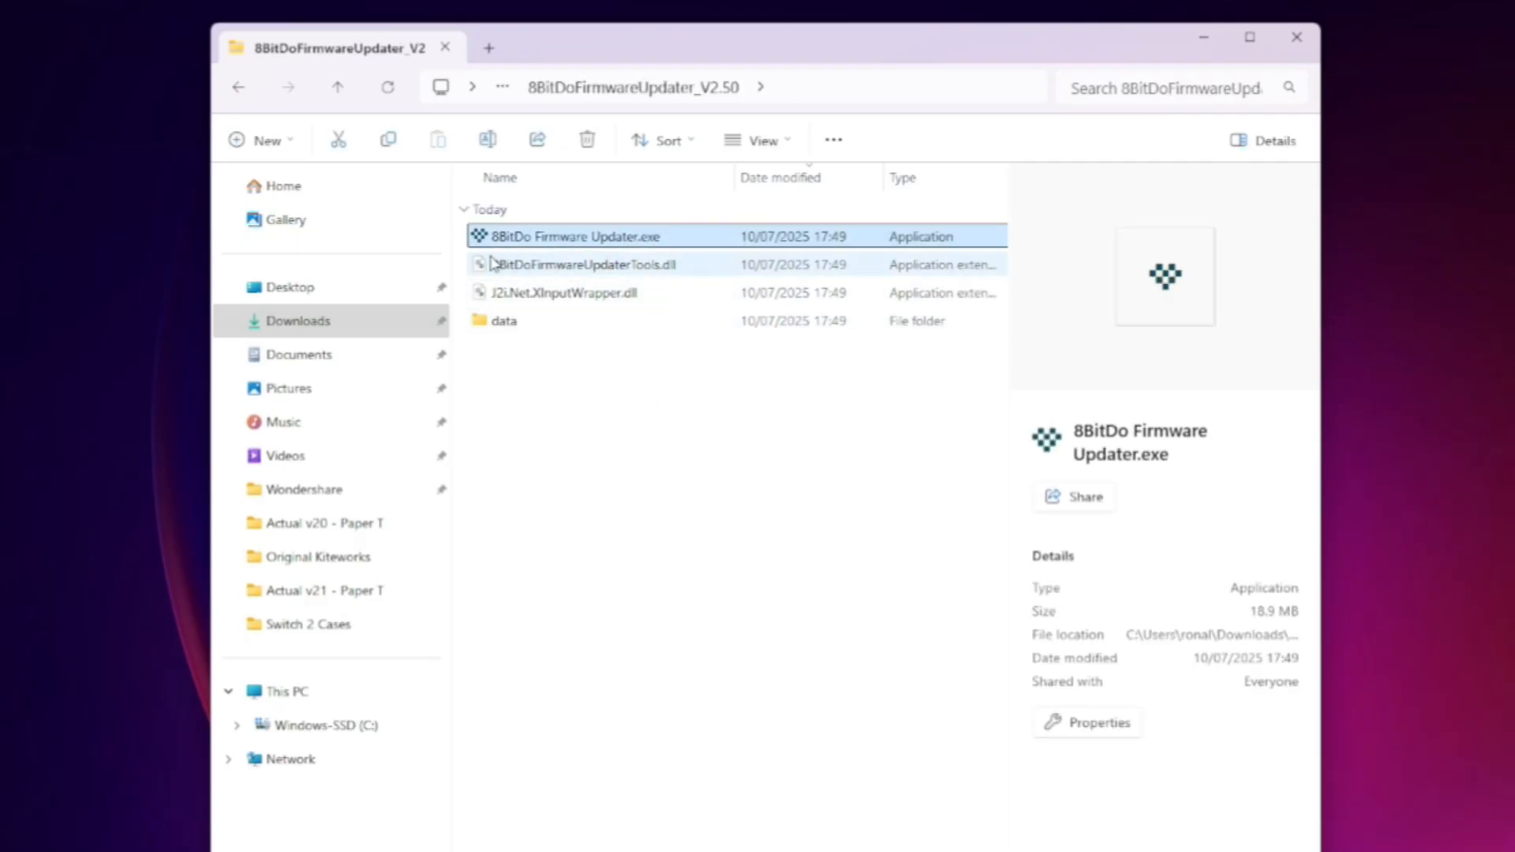
{"action": "mouse_move", "coordinate": [633, 244]}
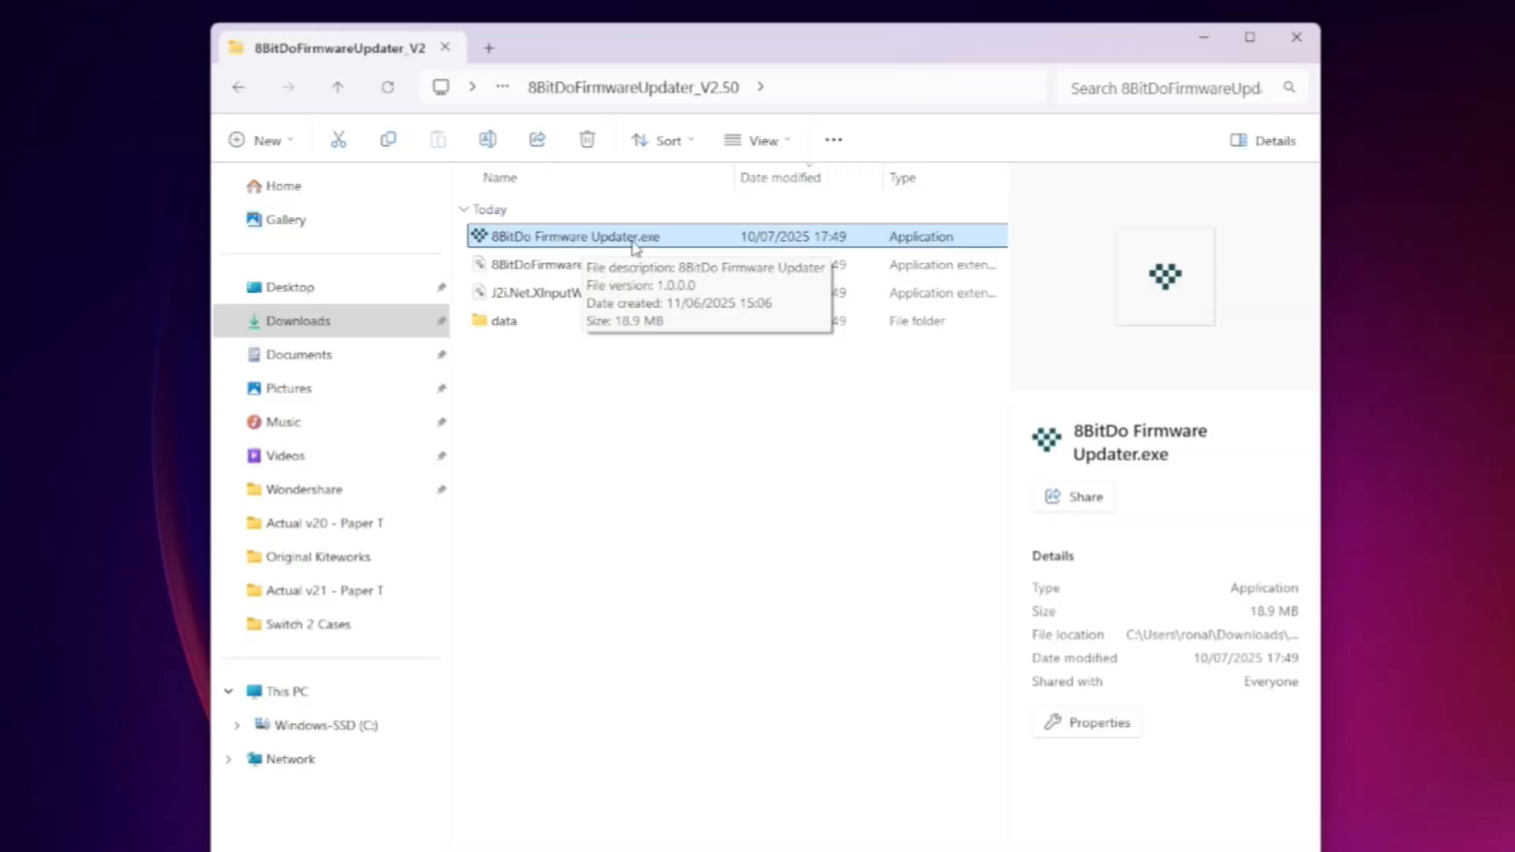
{"action": "mouse_move", "coordinate": [643, 251]}
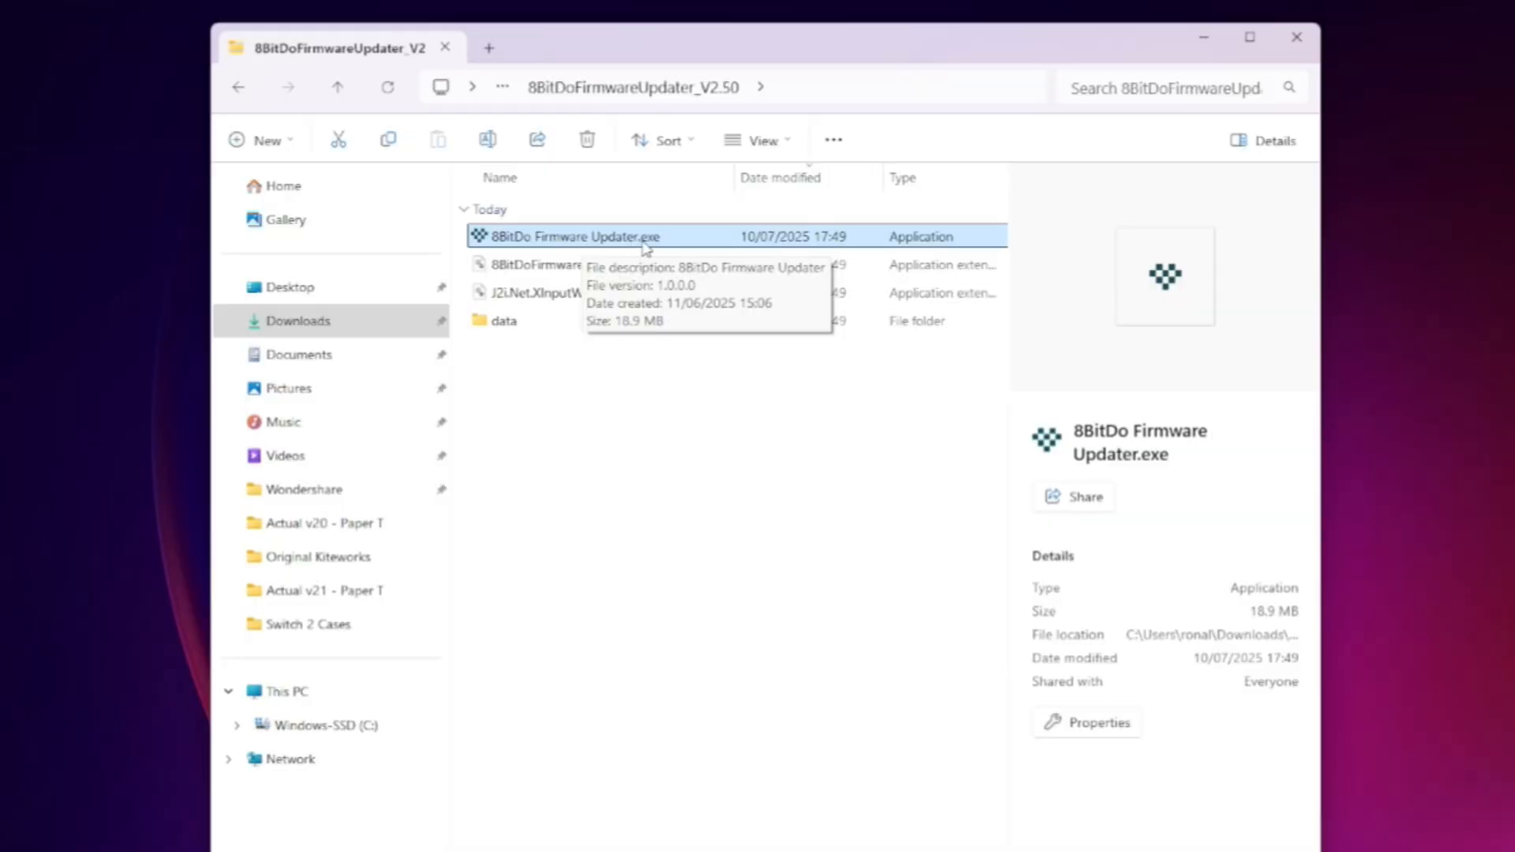
{"action": "double_click", "coordinate": [573, 236]}
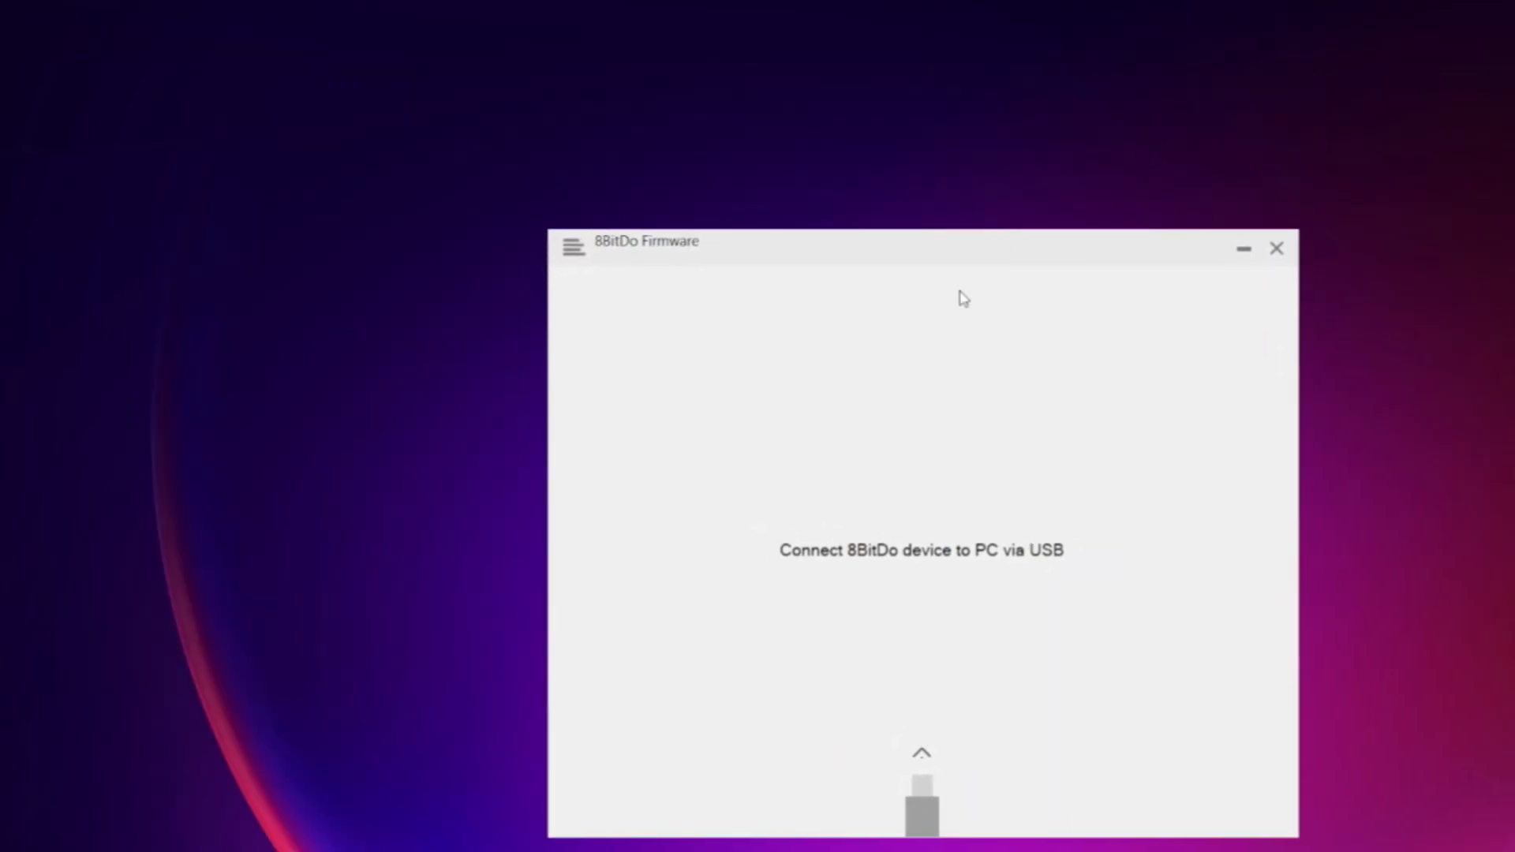
{"action": "mouse_move", "coordinate": [935, 470]}
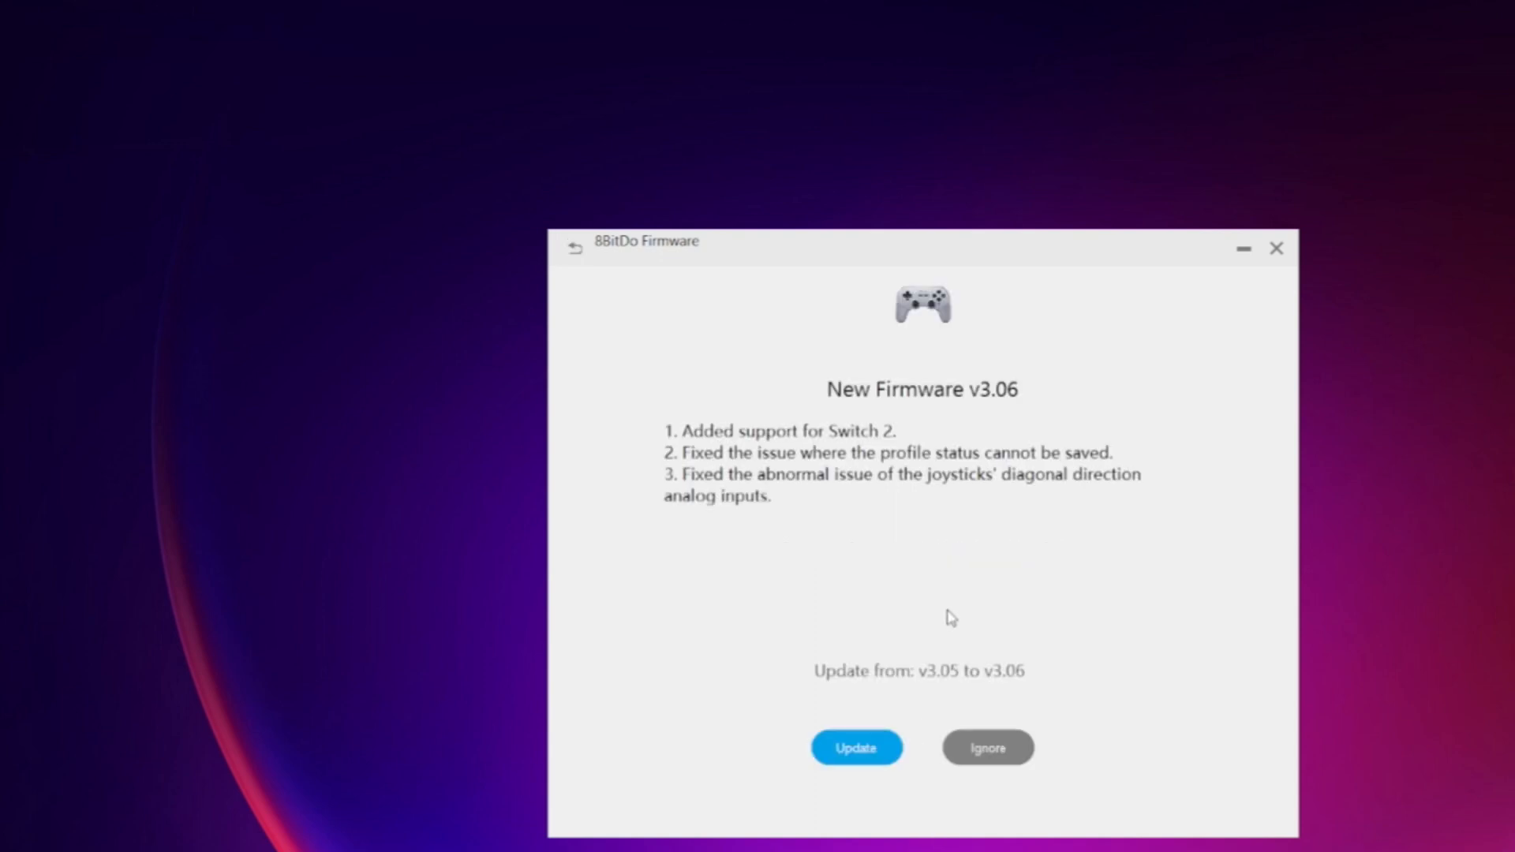
{"action": "mouse_move", "coordinate": [872, 494]}
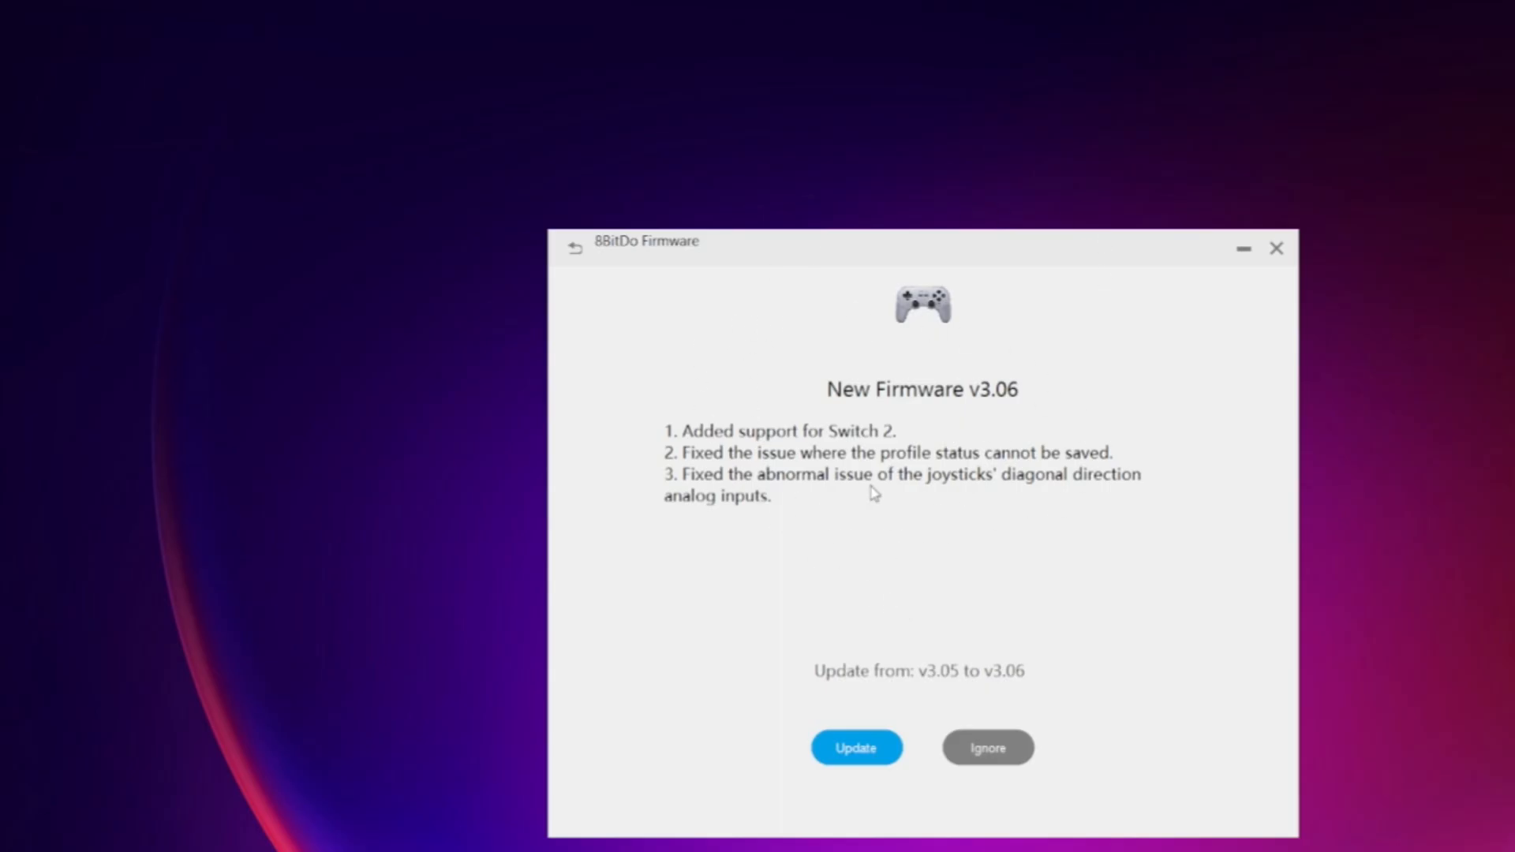
{"action": "mouse_move", "coordinate": [894, 702]}
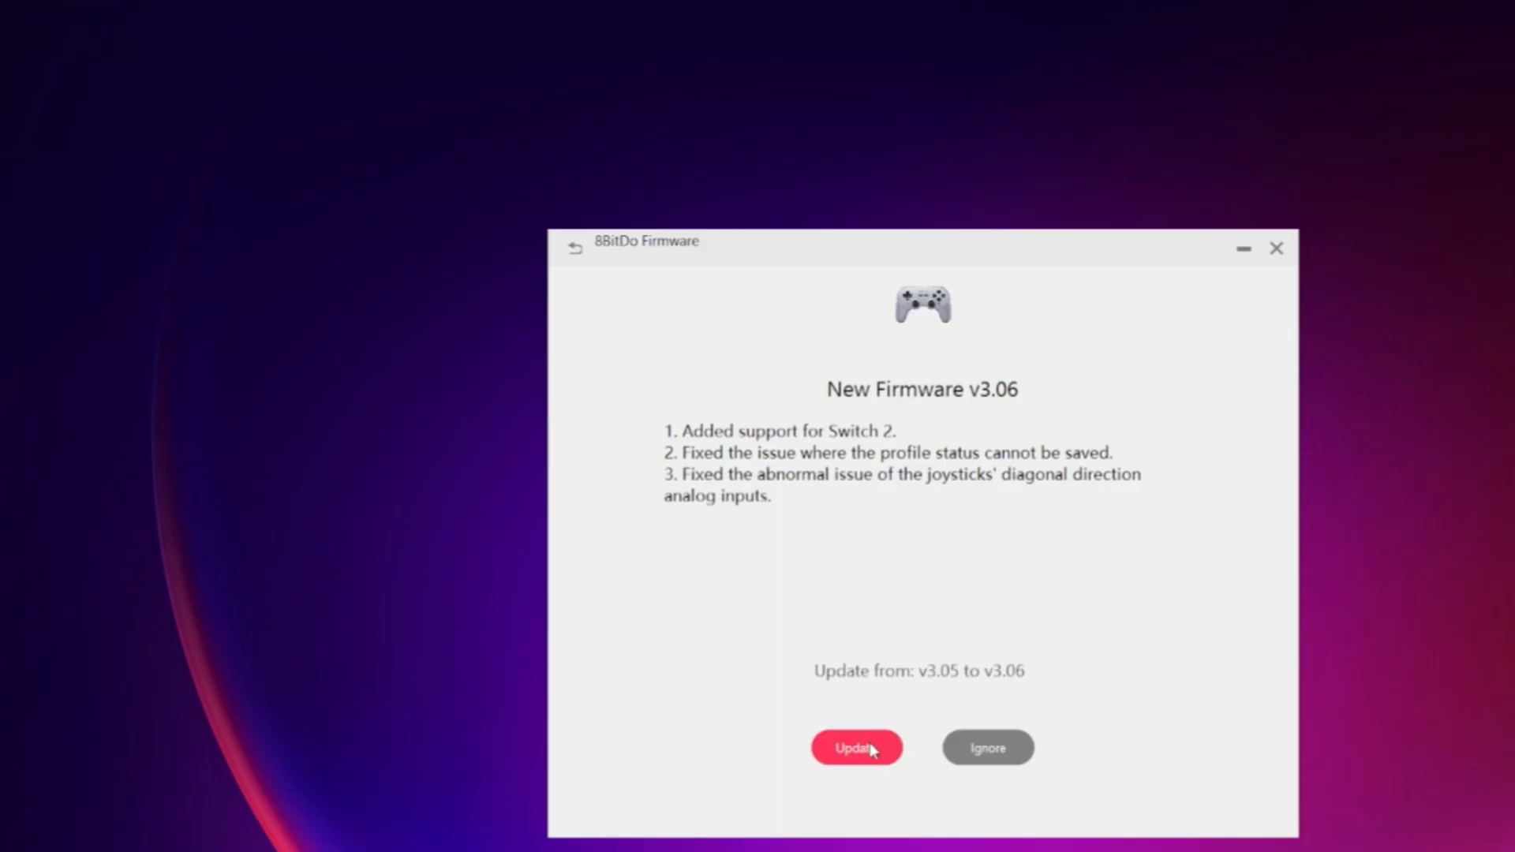
Begin the v3.06 firmware update from the New Firmware screen
{"action": "left_click", "coordinate": [856, 747]}
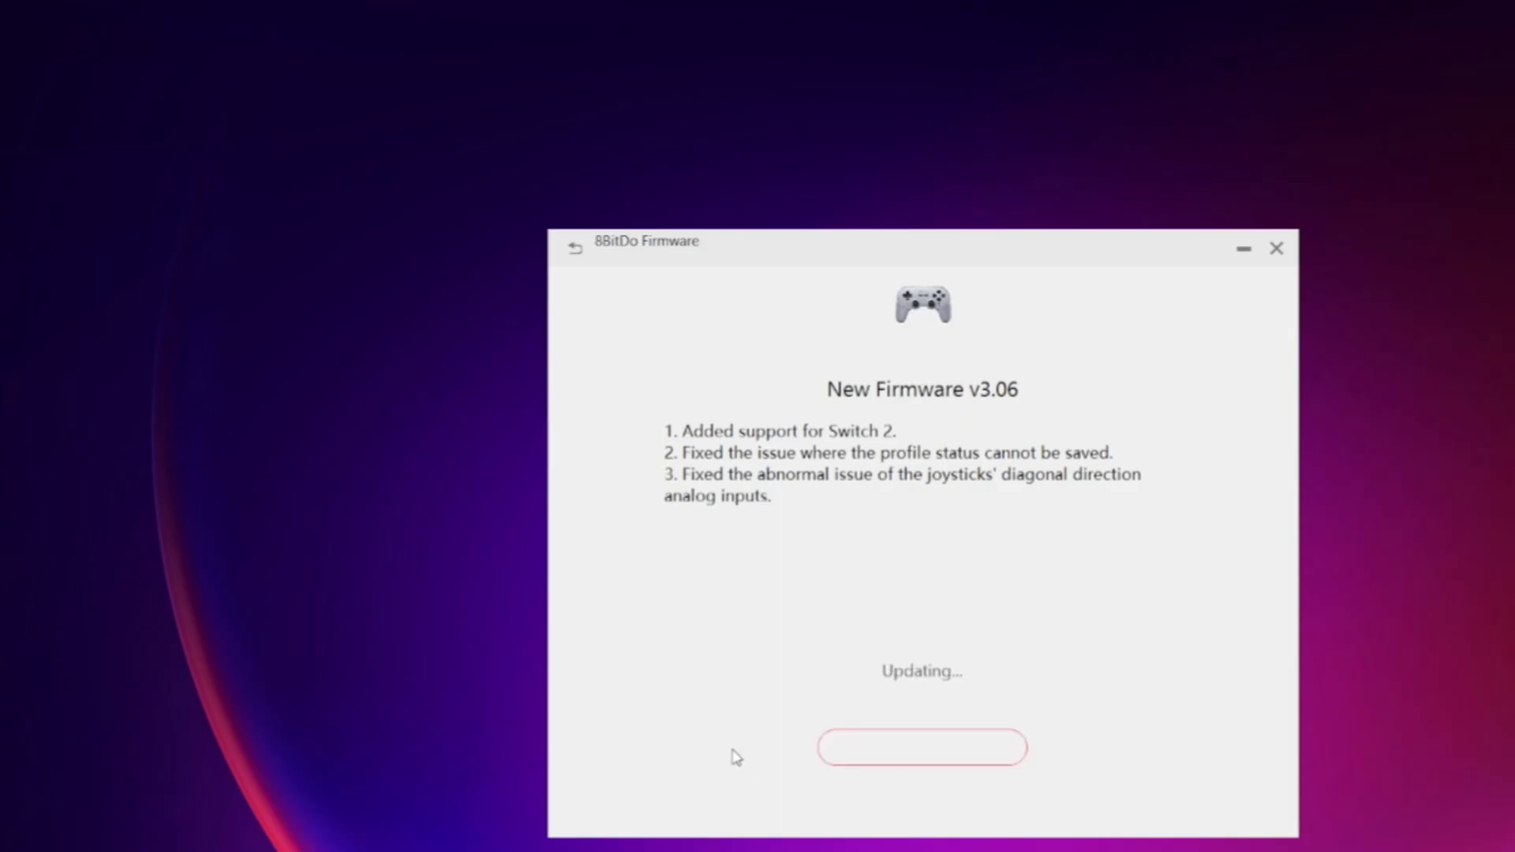